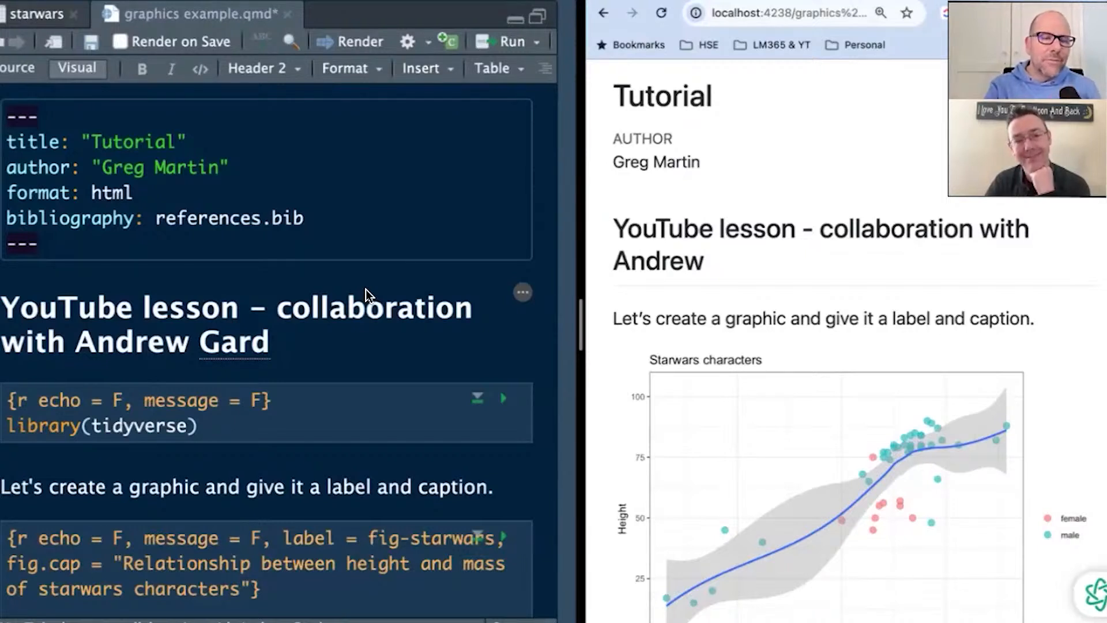
mouse_move(235, 144)
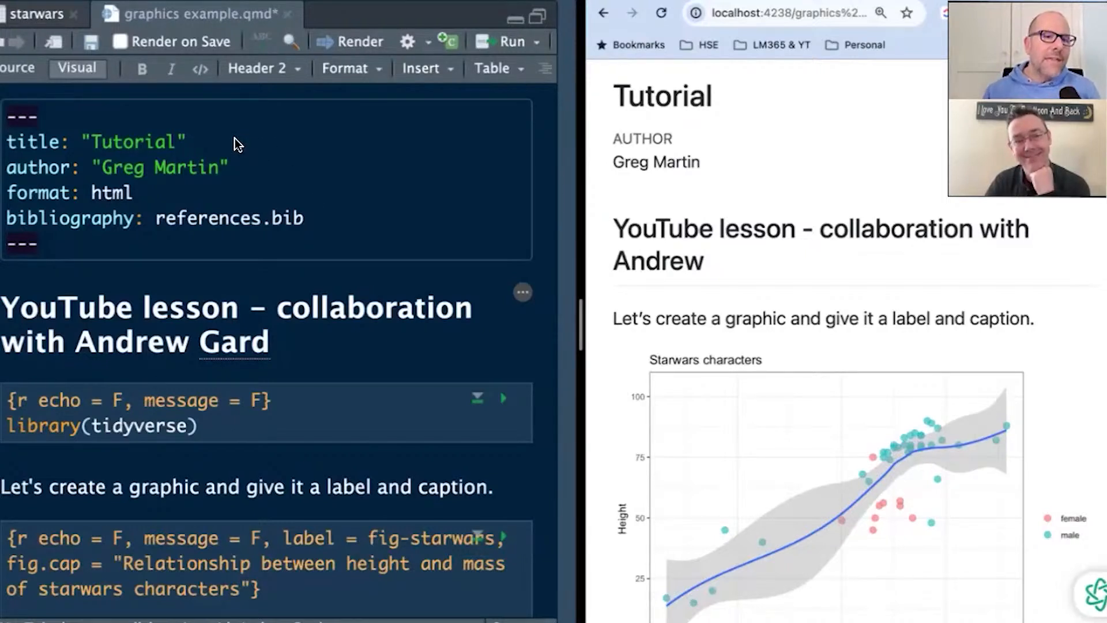
mouse_move(56, 160)
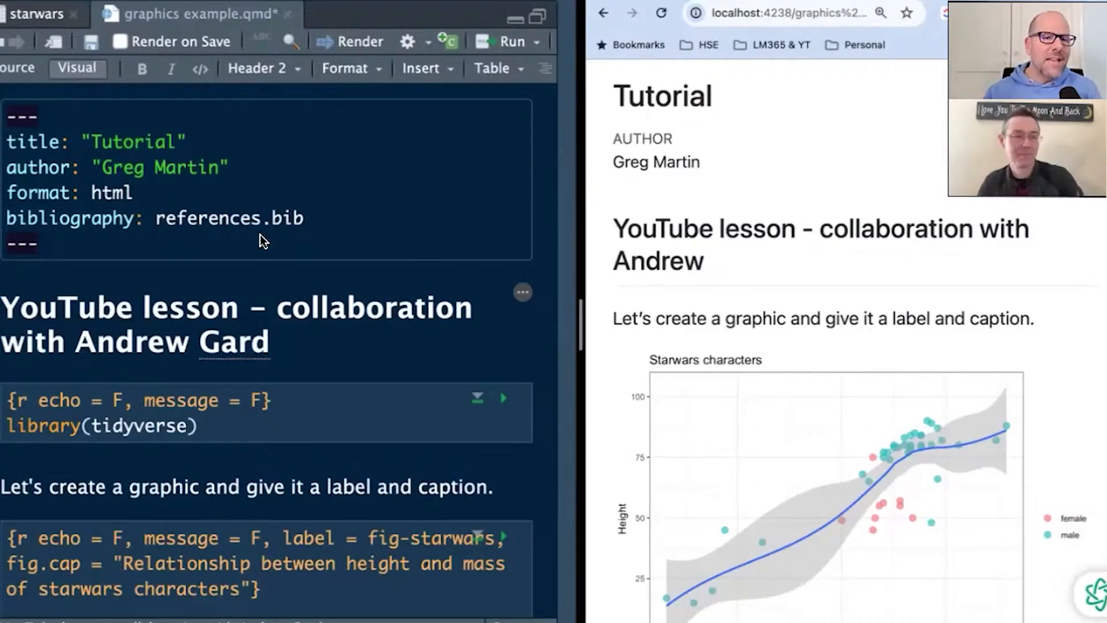
mouse_move(284, 242)
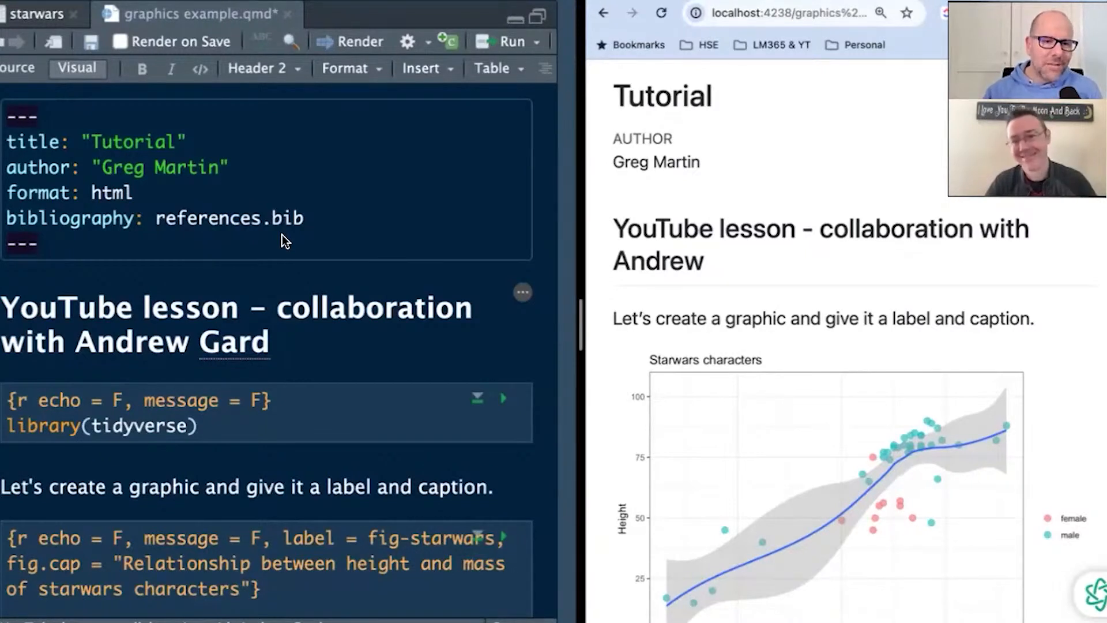
mouse_move(350, 354)
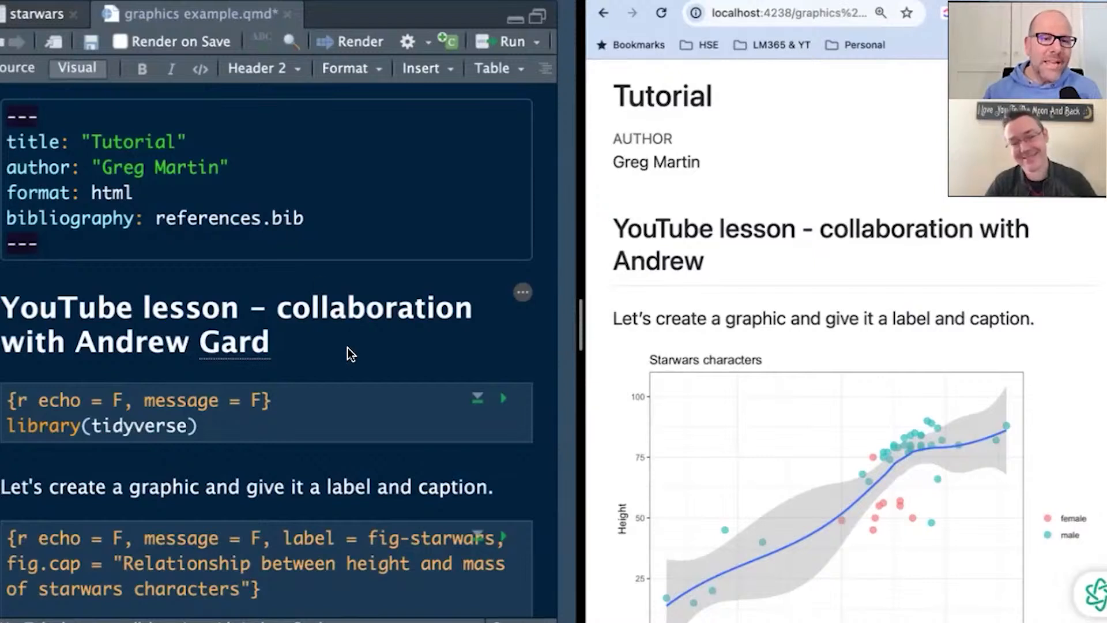
Scroll down to the tidyverse chunk and its rendered height-versus-mass plot
scroll(down, 3)
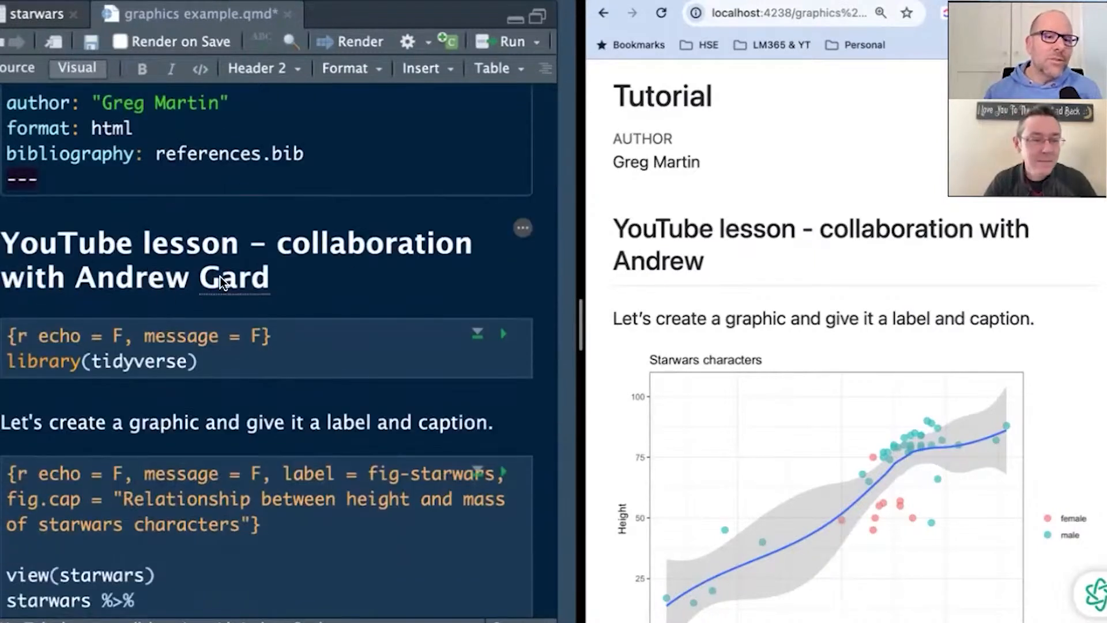
mouse_move(315, 278)
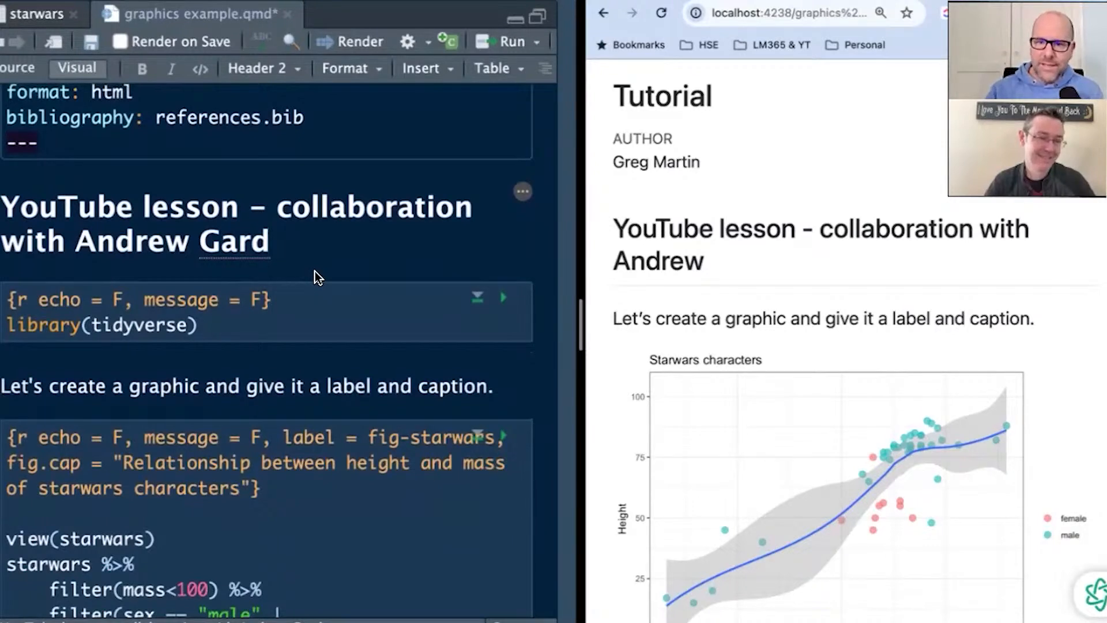
mouse_move(723, 305)
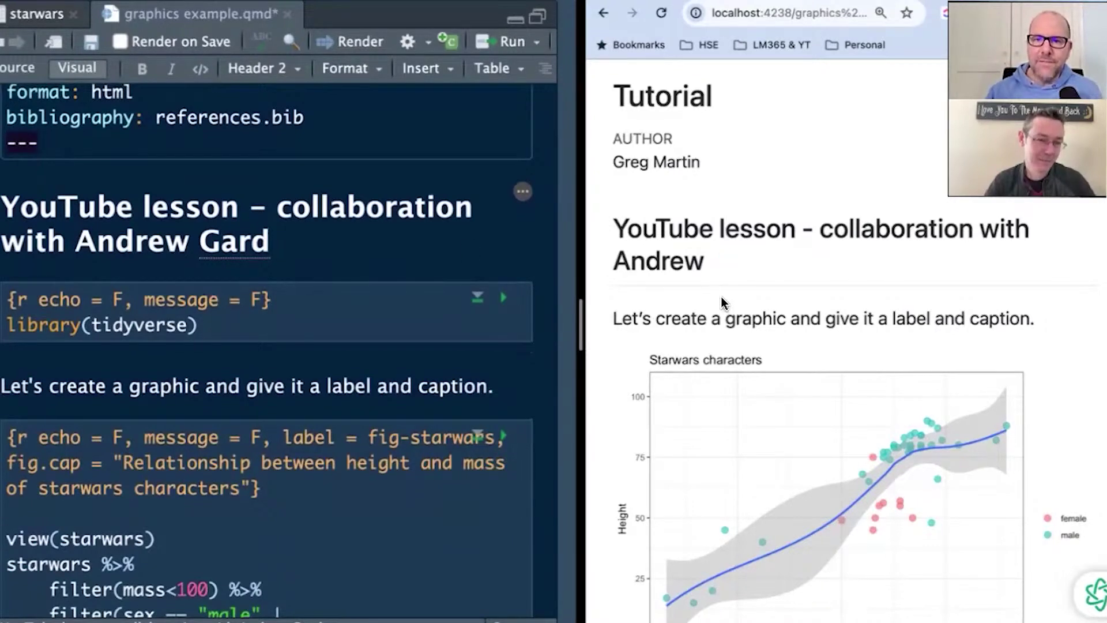
scroll(down, 3)
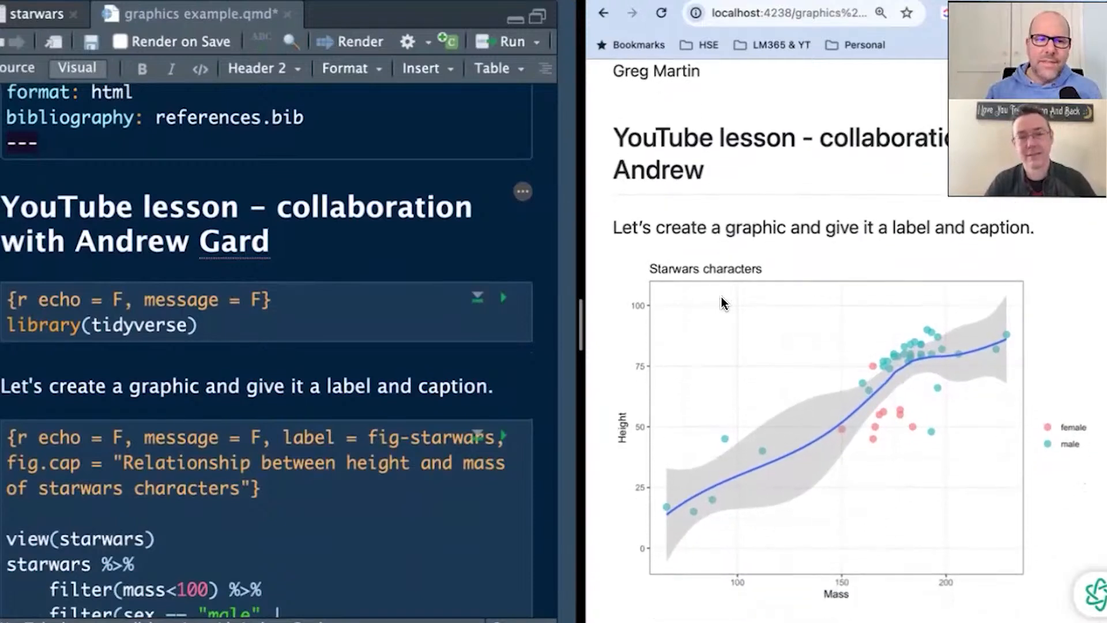
mouse_move(88, 366)
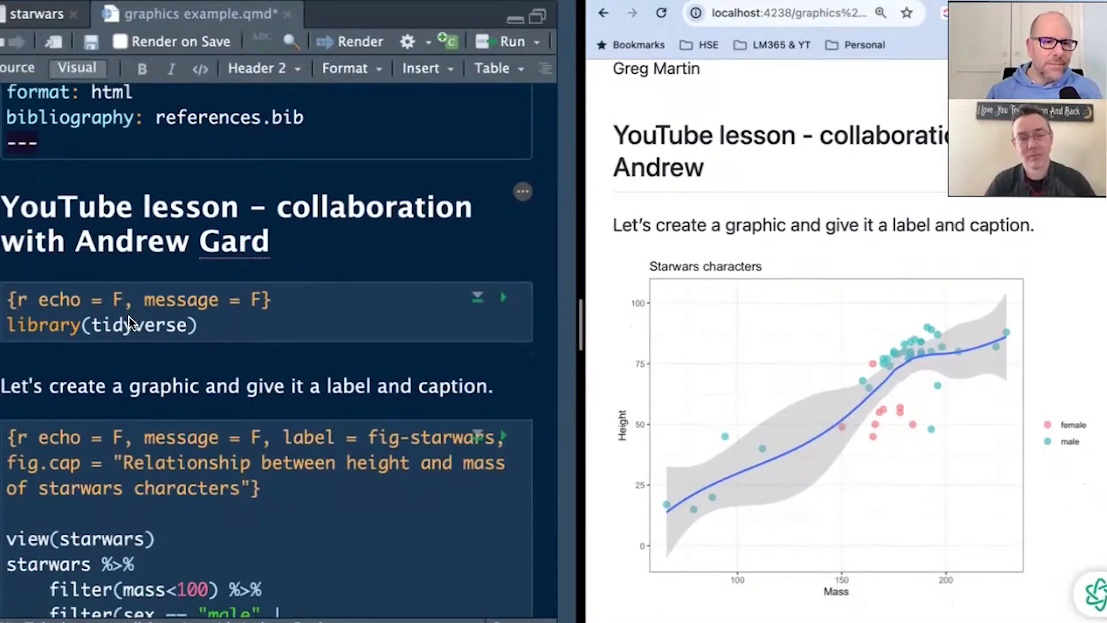
mouse_move(138, 342)
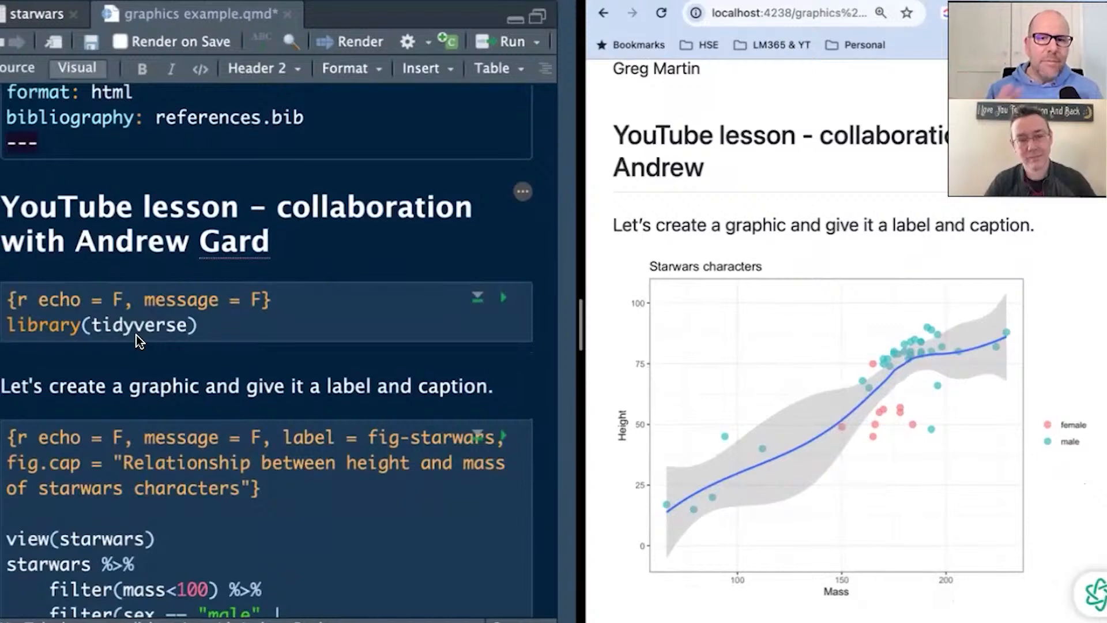
mouse_move(812, 268)
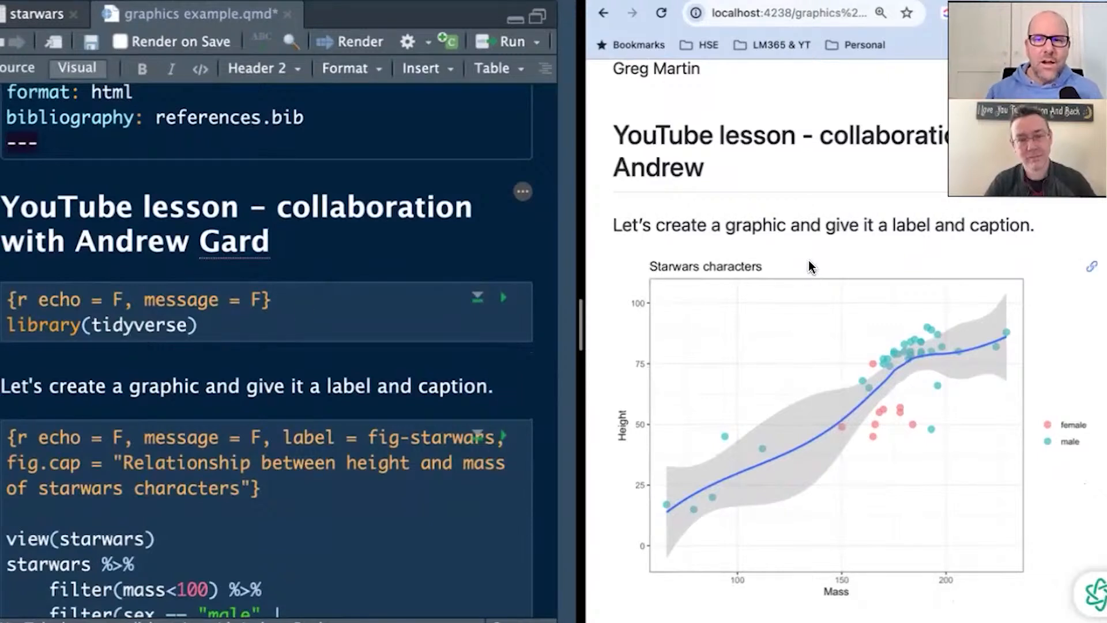
mouse_move(787, 286)
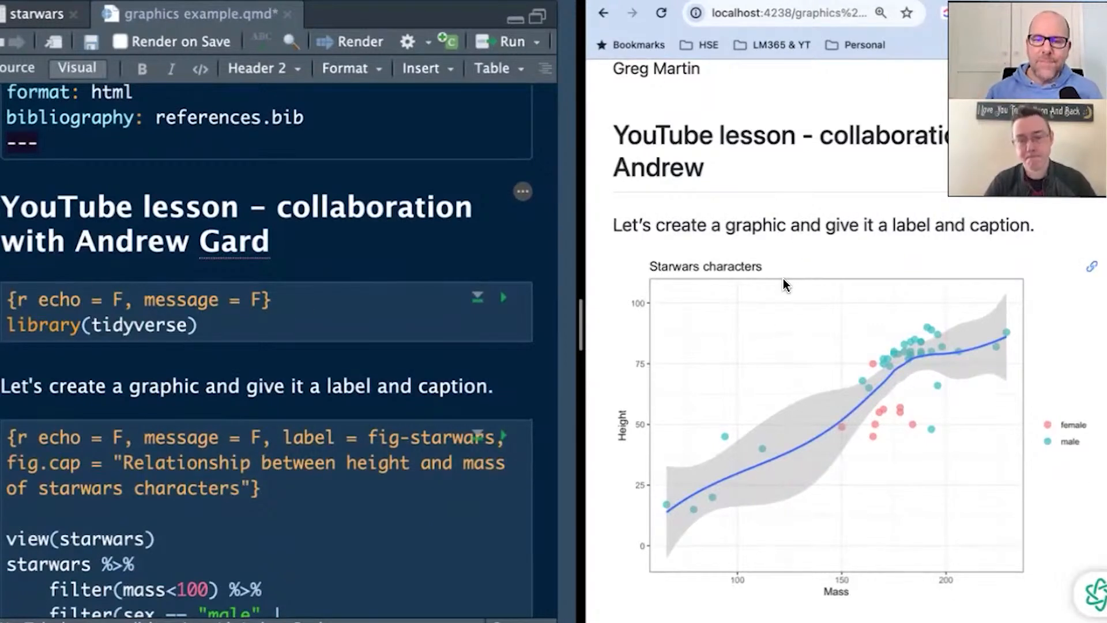
mouse_move(723, 296)
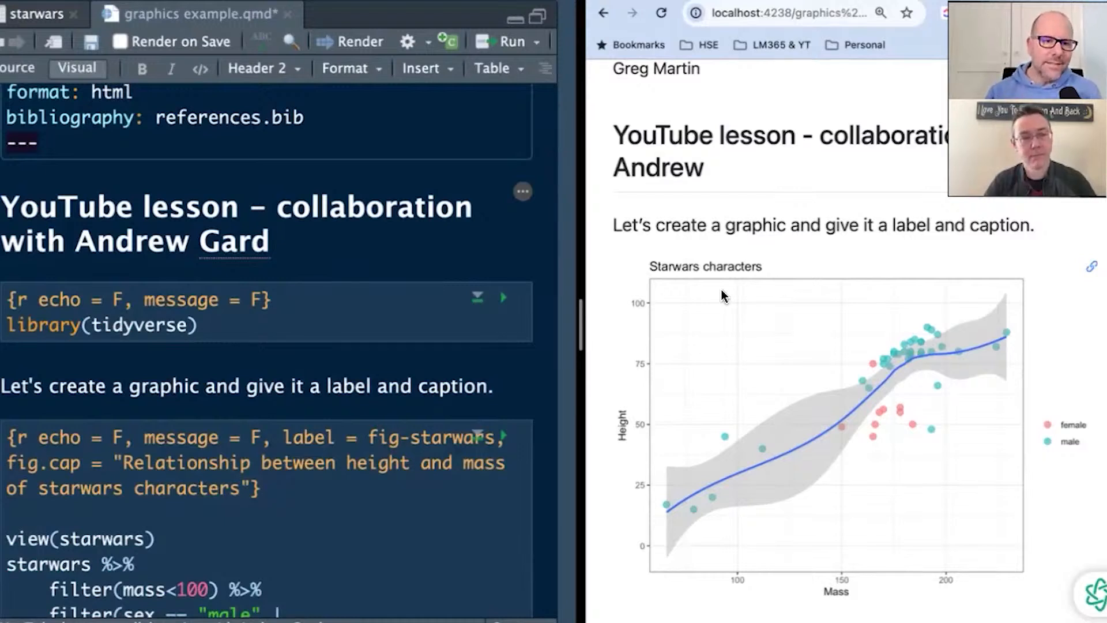
mouse_move(38, 308)
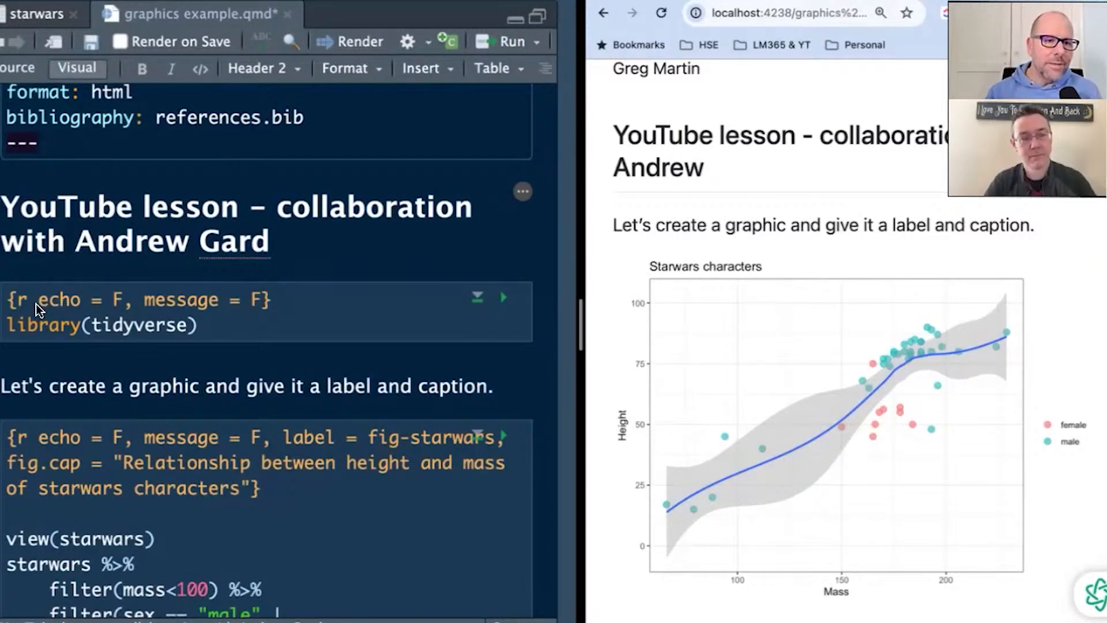
mouse_move(120, 302)
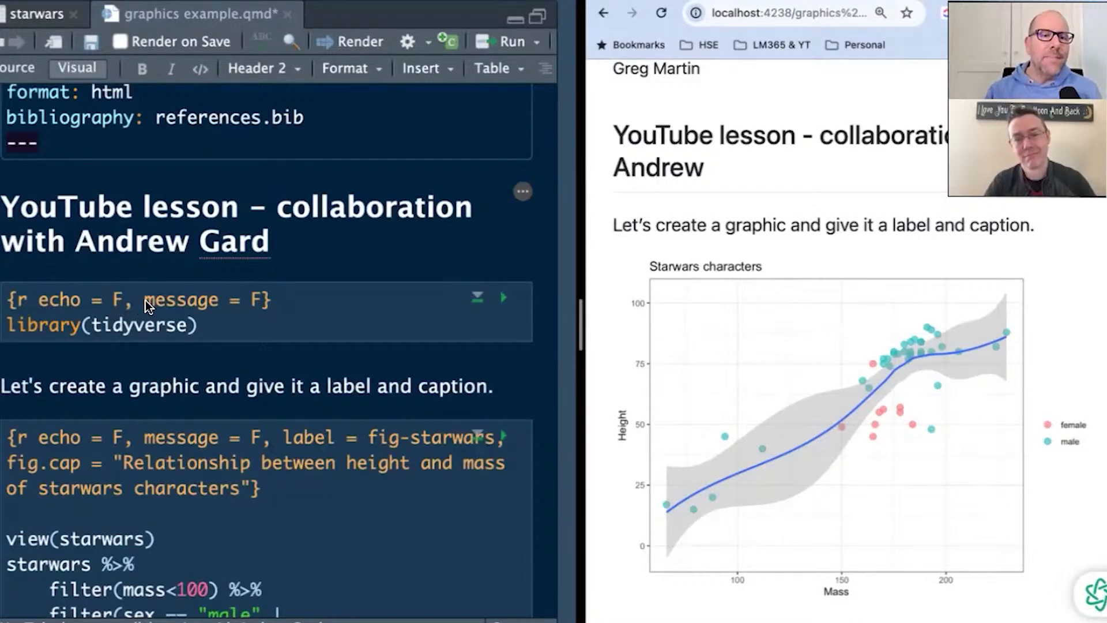
mouse_move(263, 307)
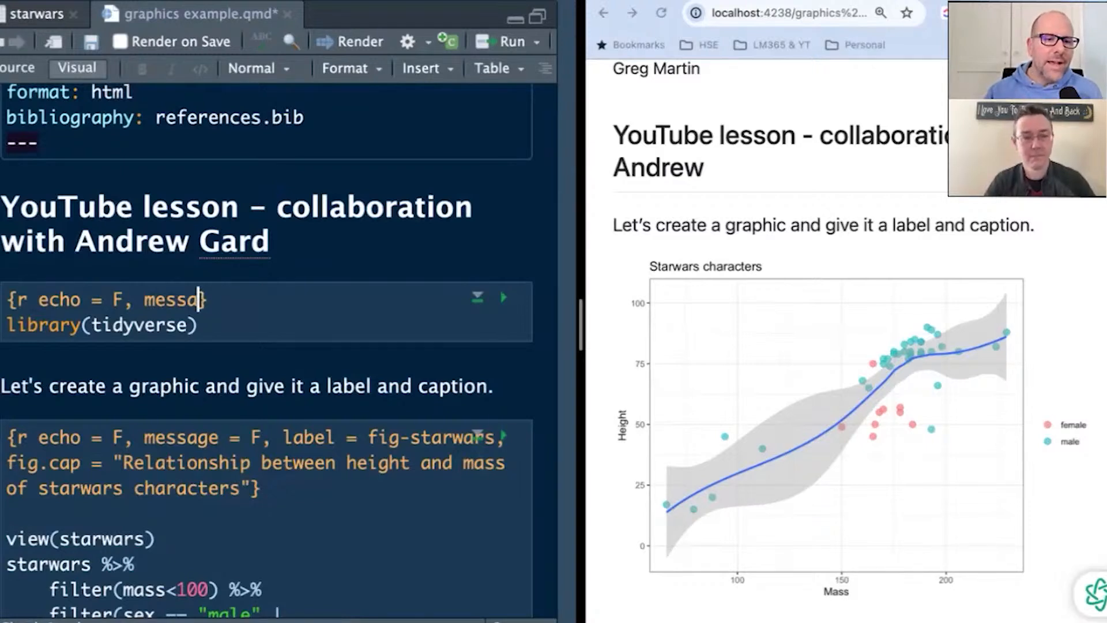
Clear the chunk header to {r } and re-render so code and package messages show
key(Backspace)
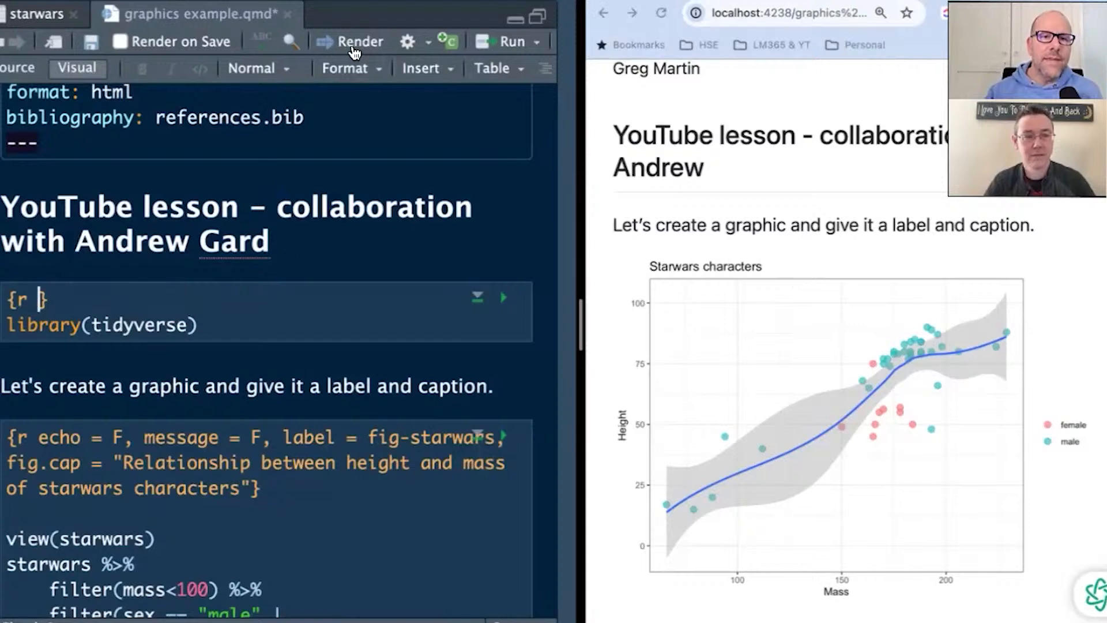
click(352, 42)
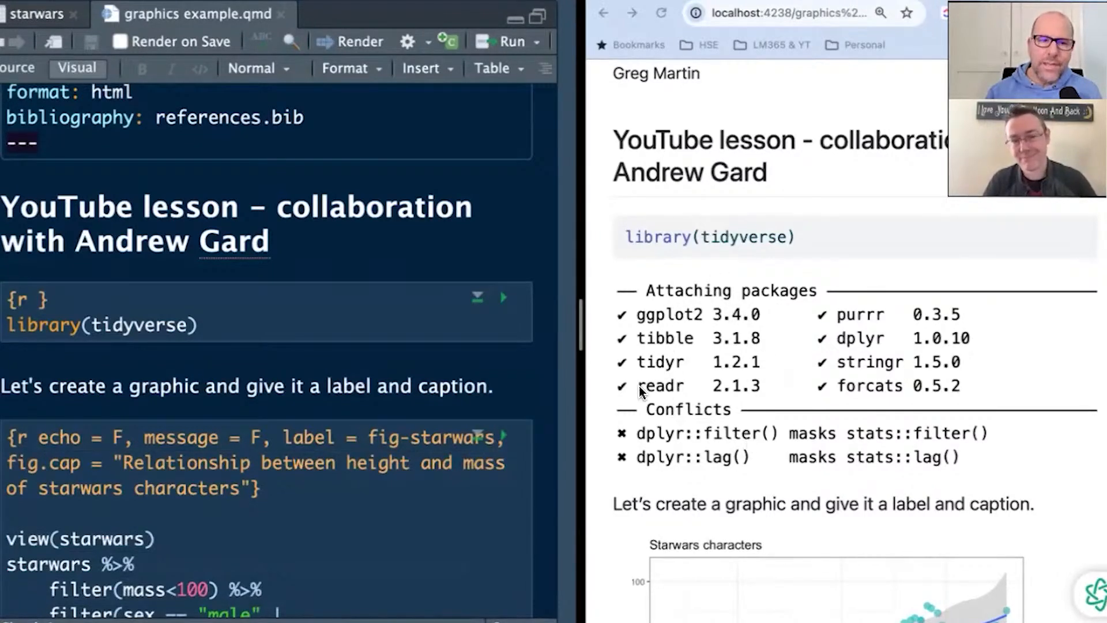
mouse_move(357, 375)
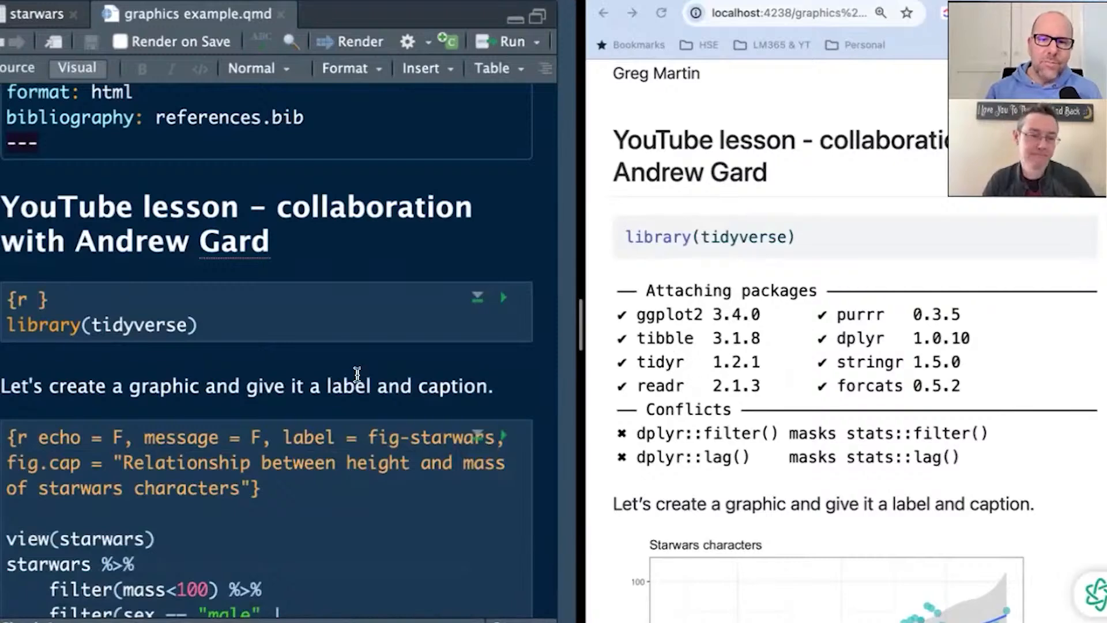
scroll(down, 3)
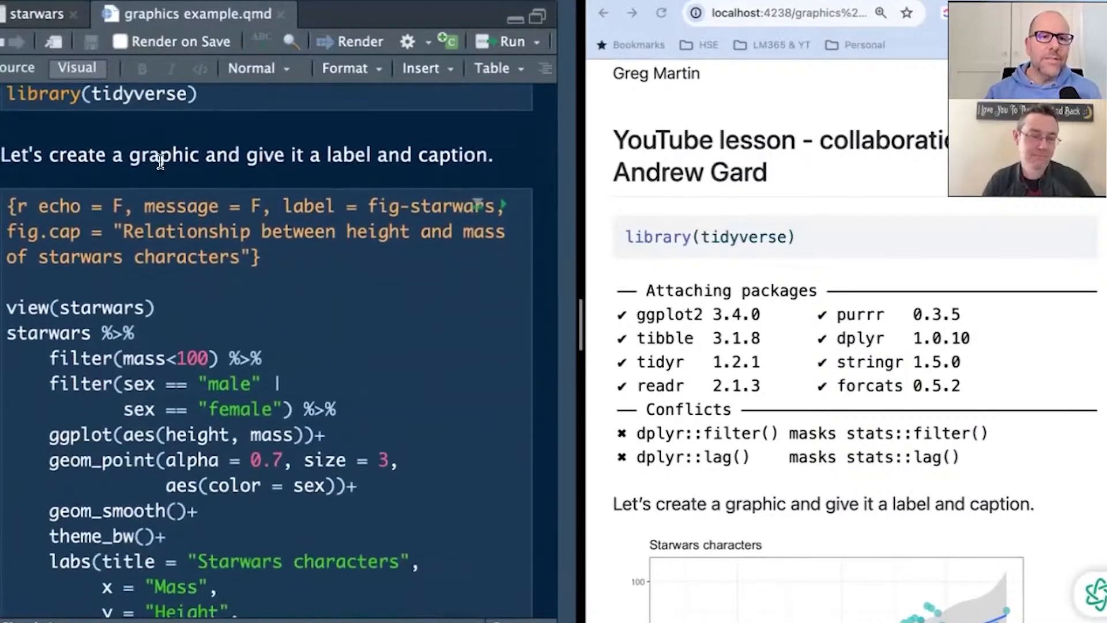
mouse_move(712, 367)
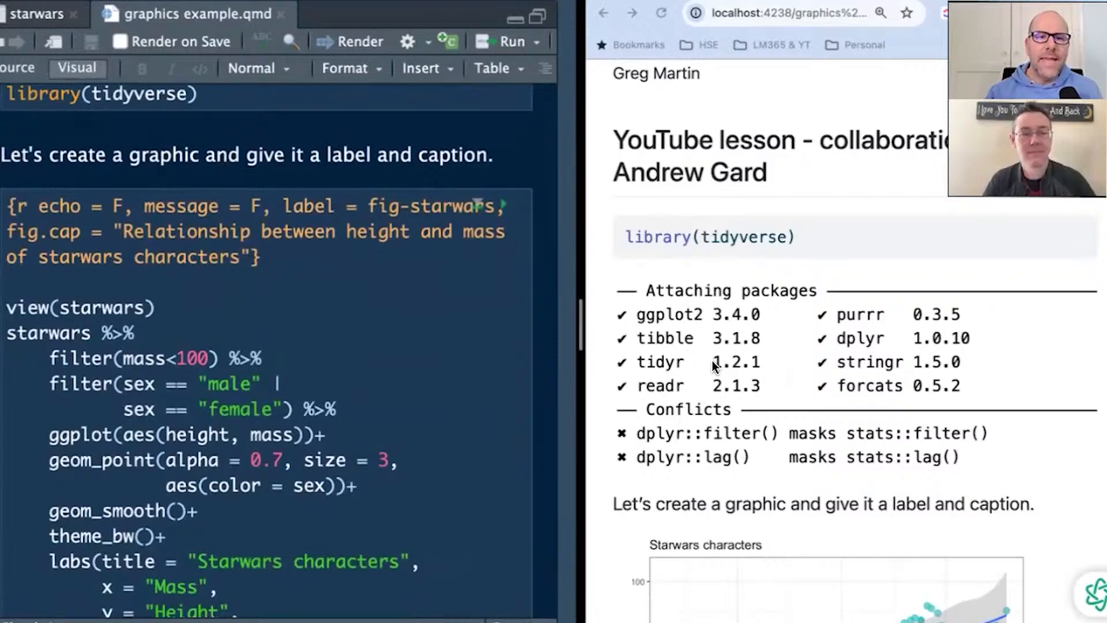
scroll(down, 3)
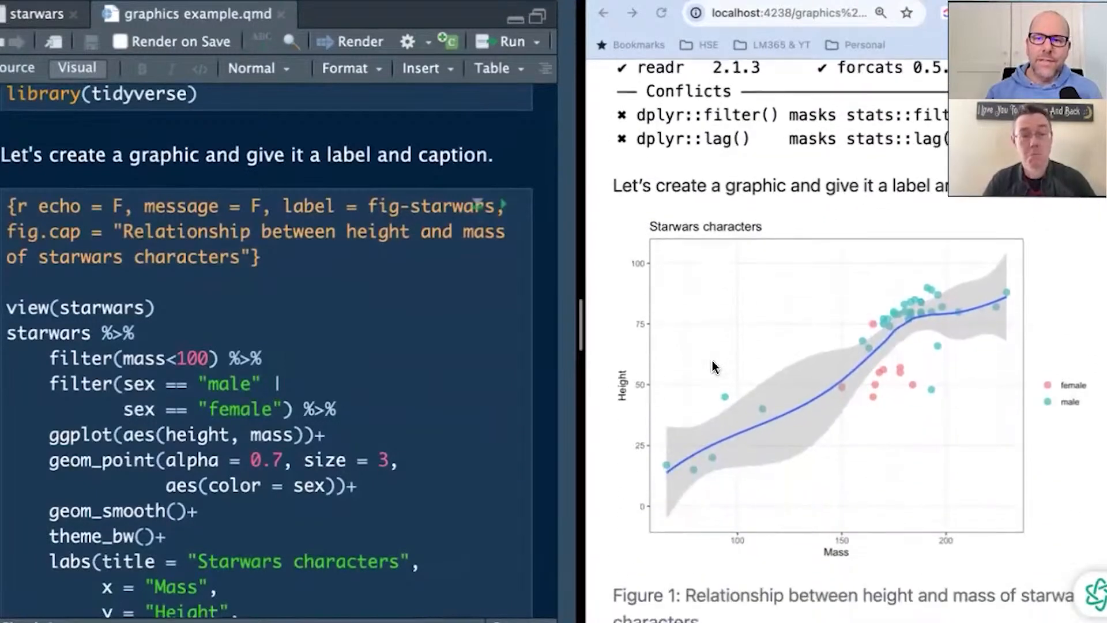
scroll(down, 3)
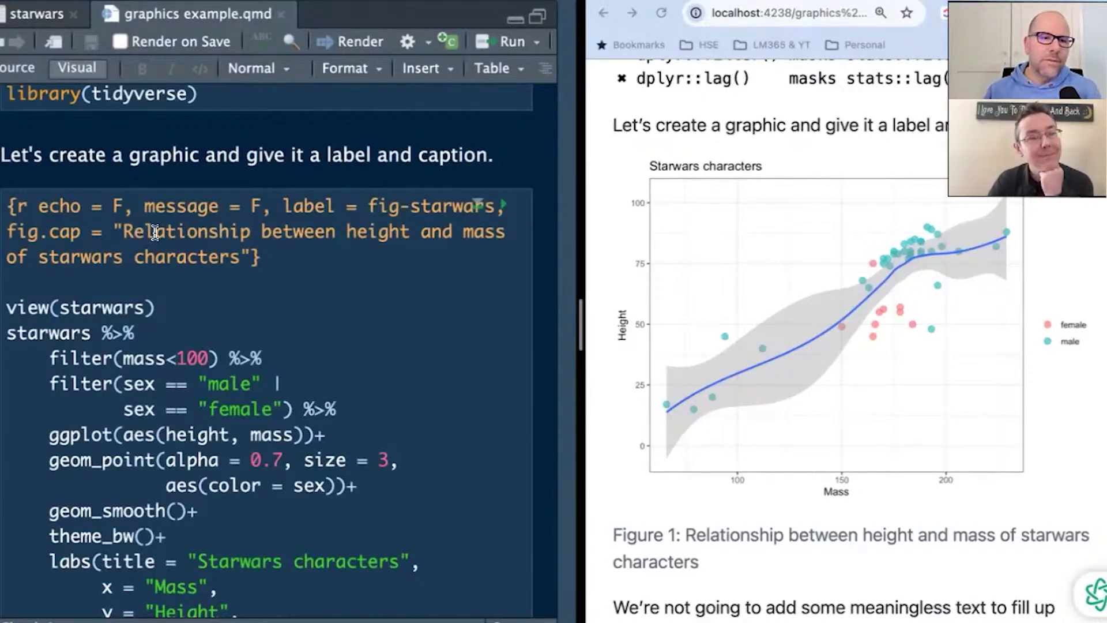
mouse_move(55, 258)
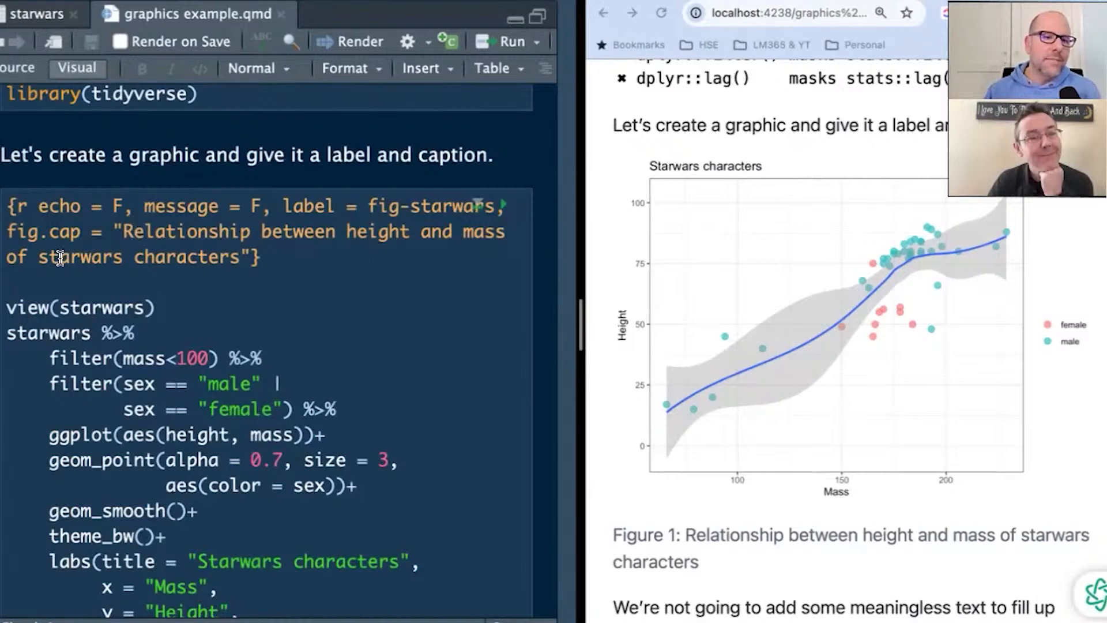
mouse_move(692, 431)
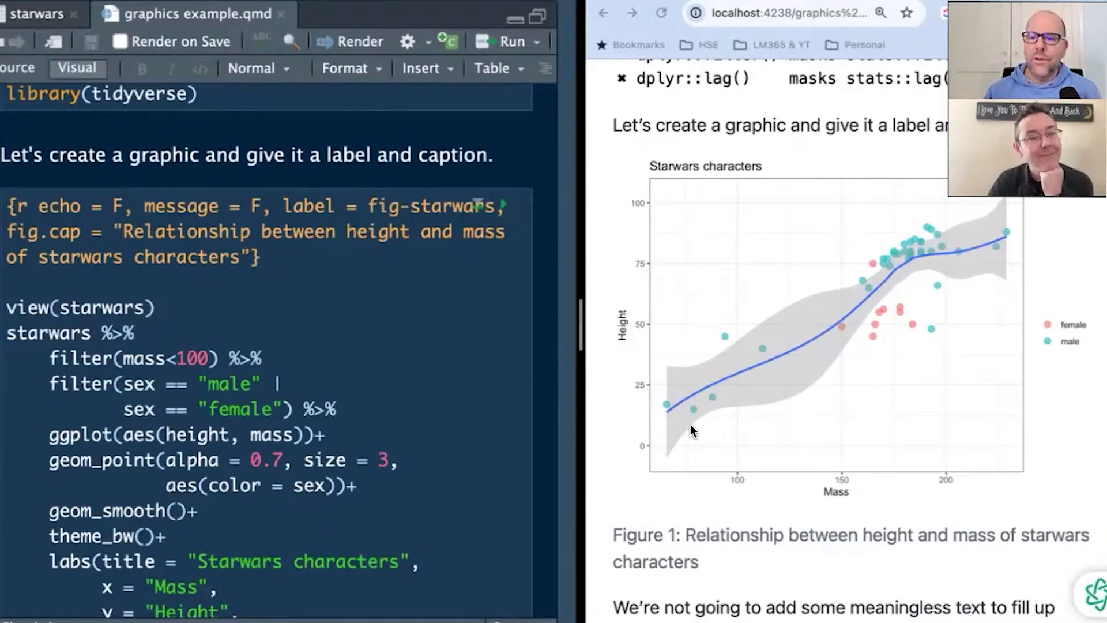
mouse_move(683, 203)
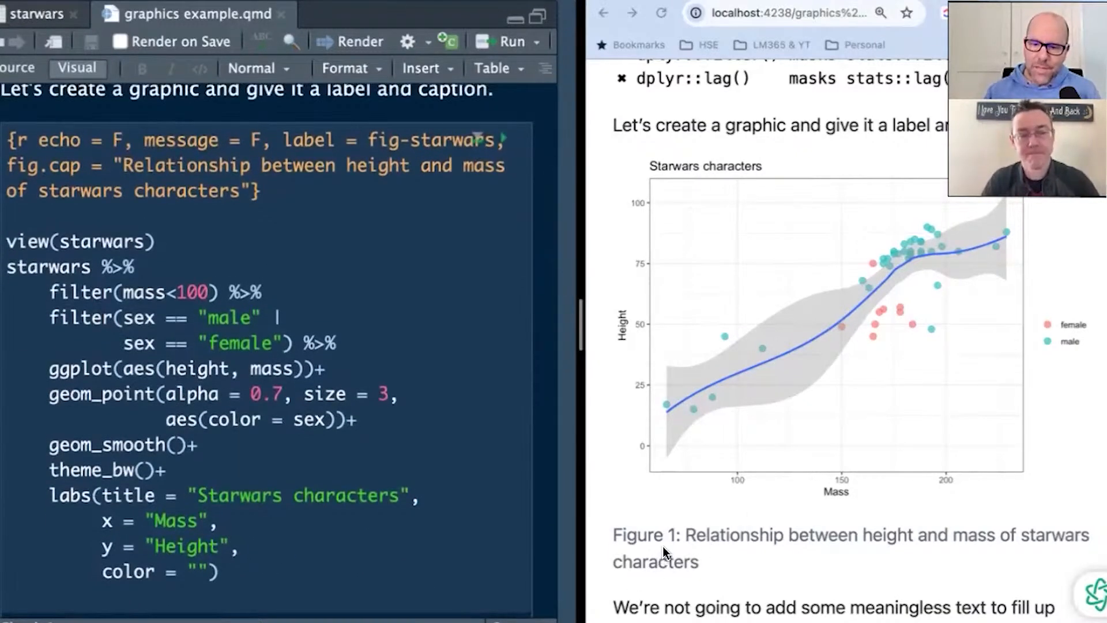
mouse_move(967, 551)
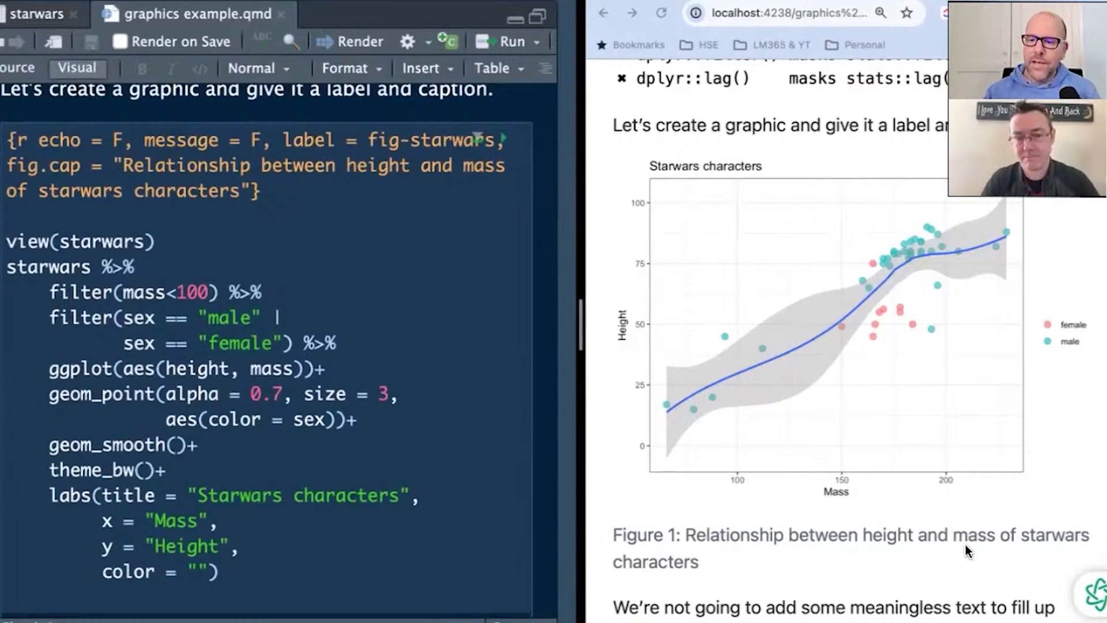
mouse_move(948, 245)
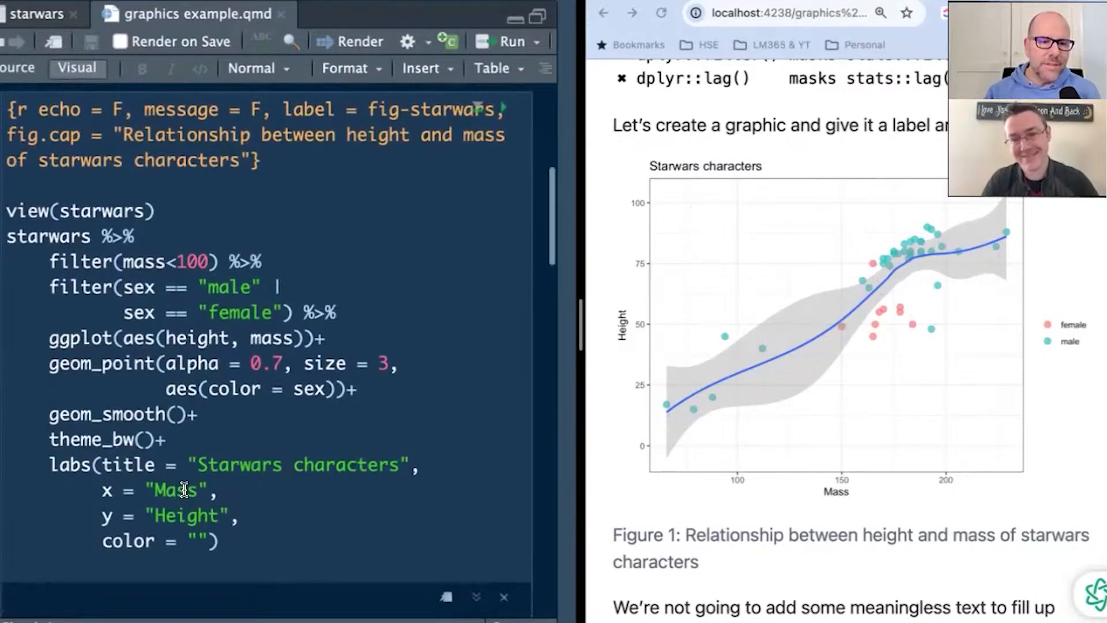
Scroll the preview to the Figure 1 cross-reference link and follow it to the Starwars plot
scroll(down, 3)
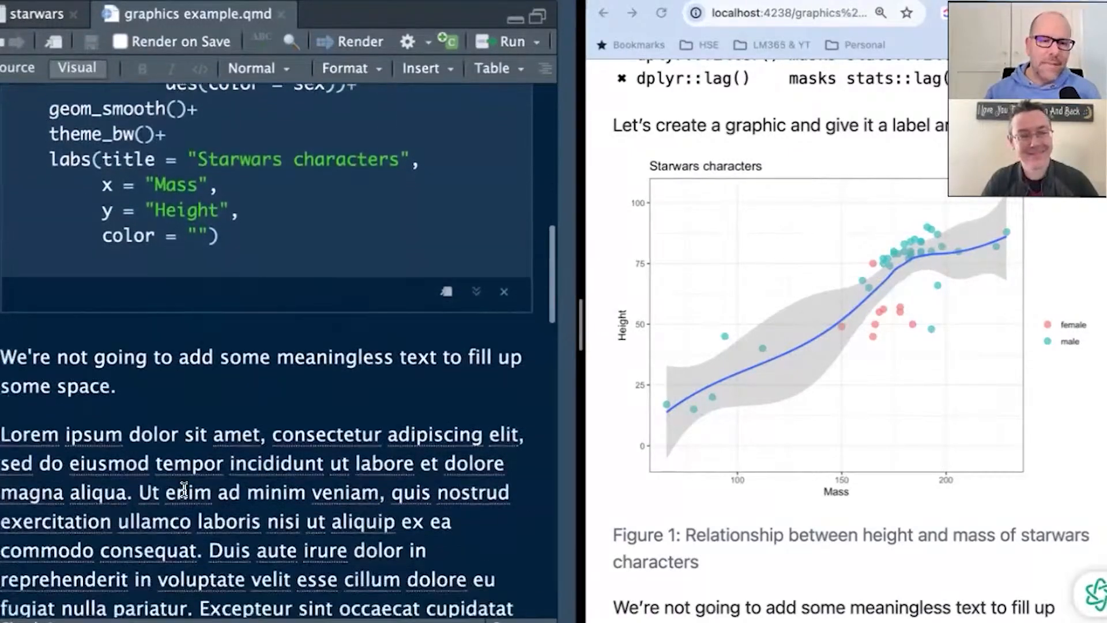
scroll(down, 3)
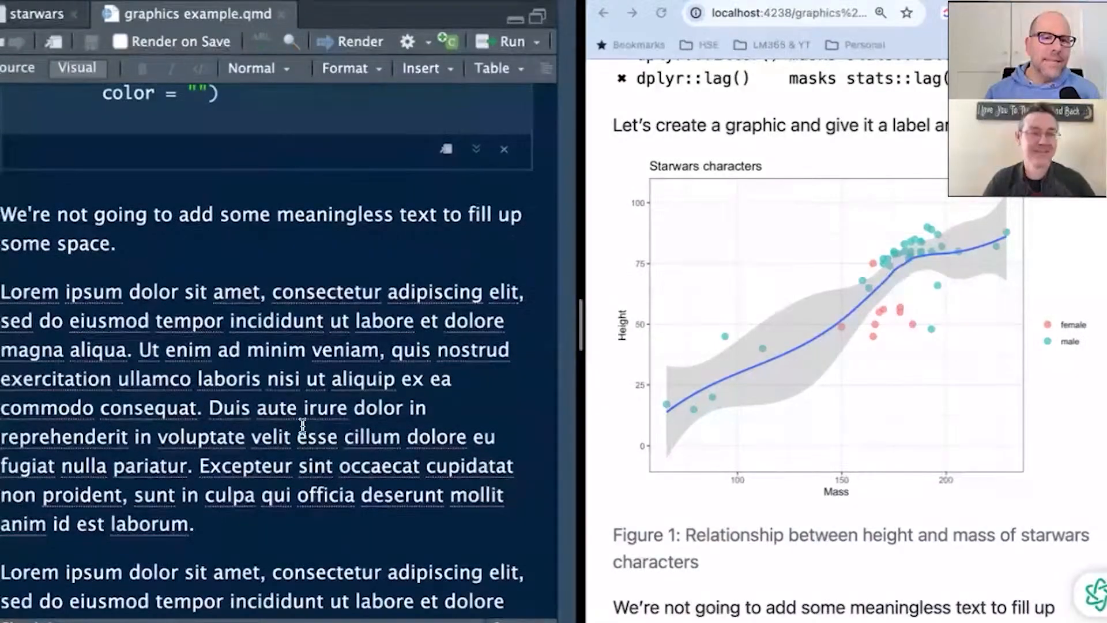
scroll(down, 3)
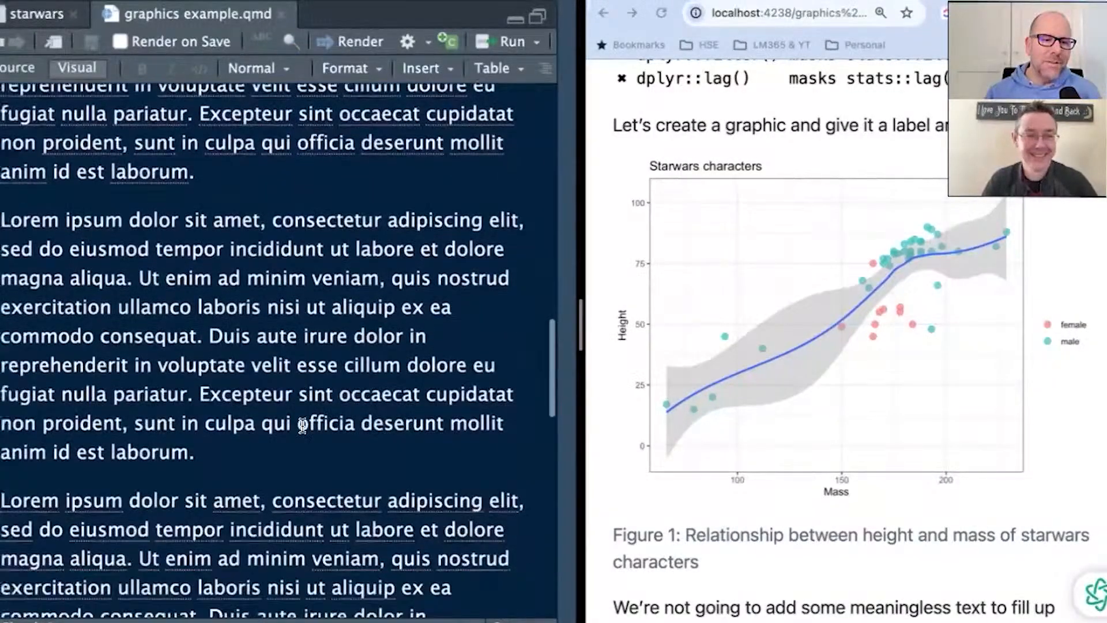
scroll(down, 3)
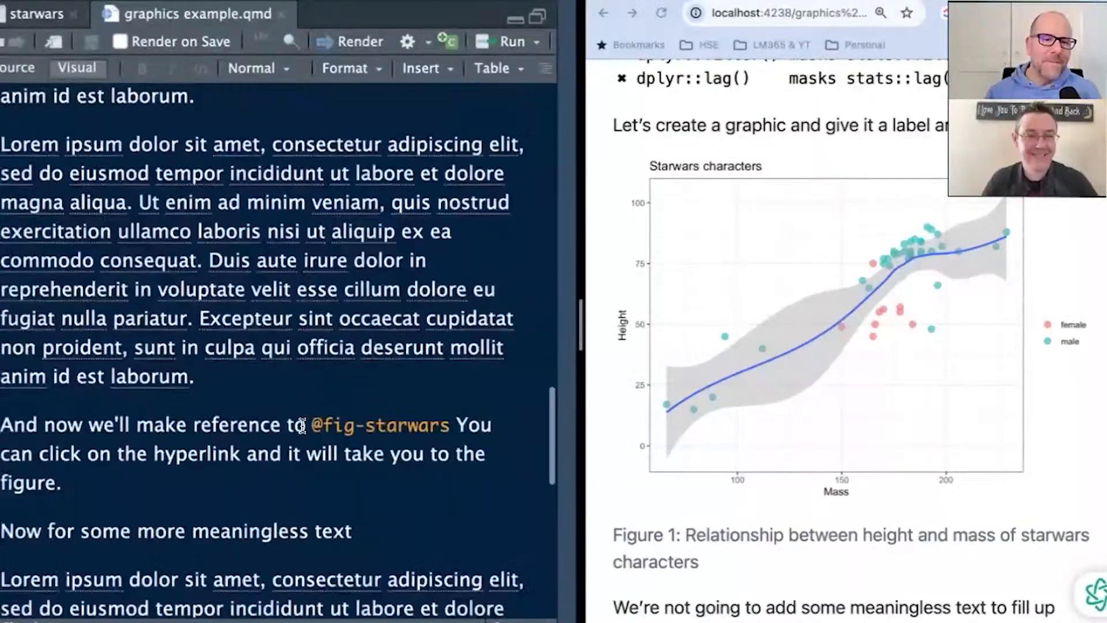
scroll(down, 3)
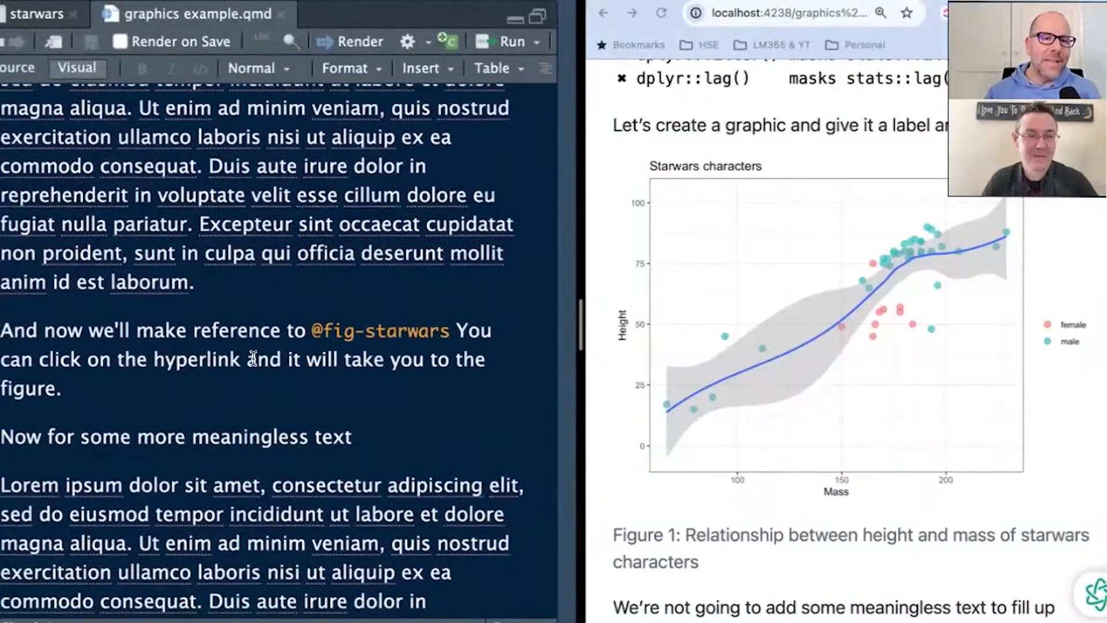
mouse_move(376, 357)
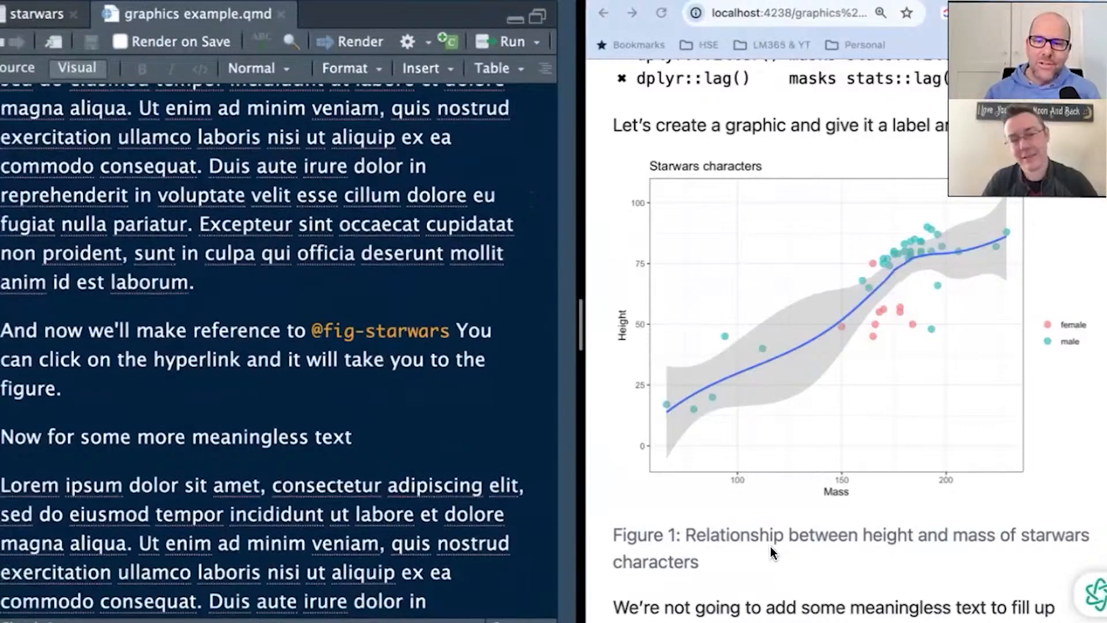
scroll(down, 3)
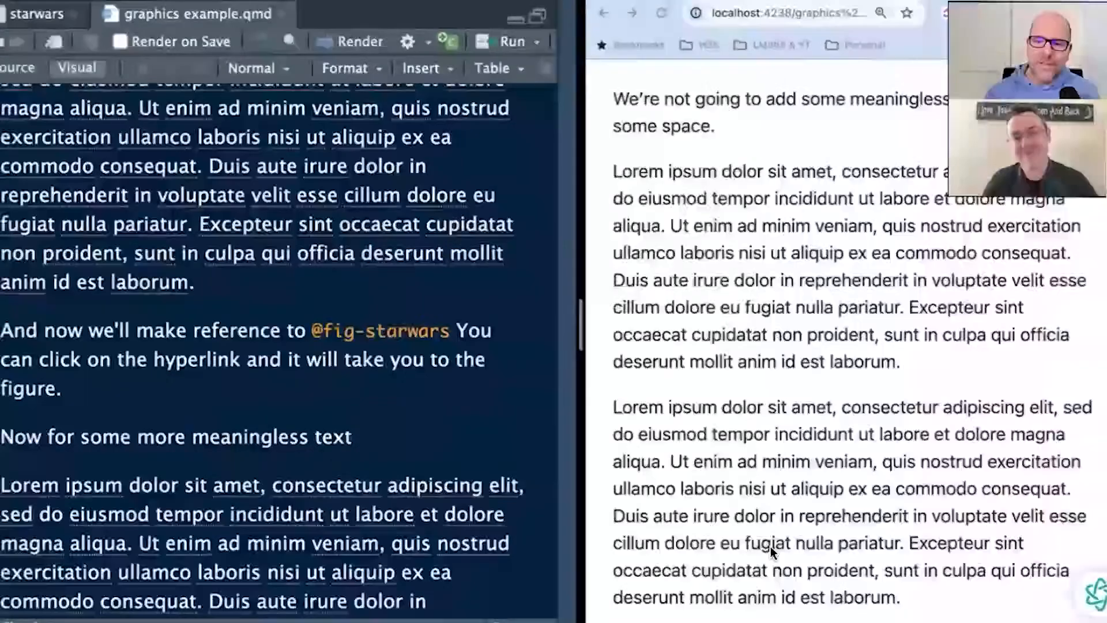
scroll(down, 3)
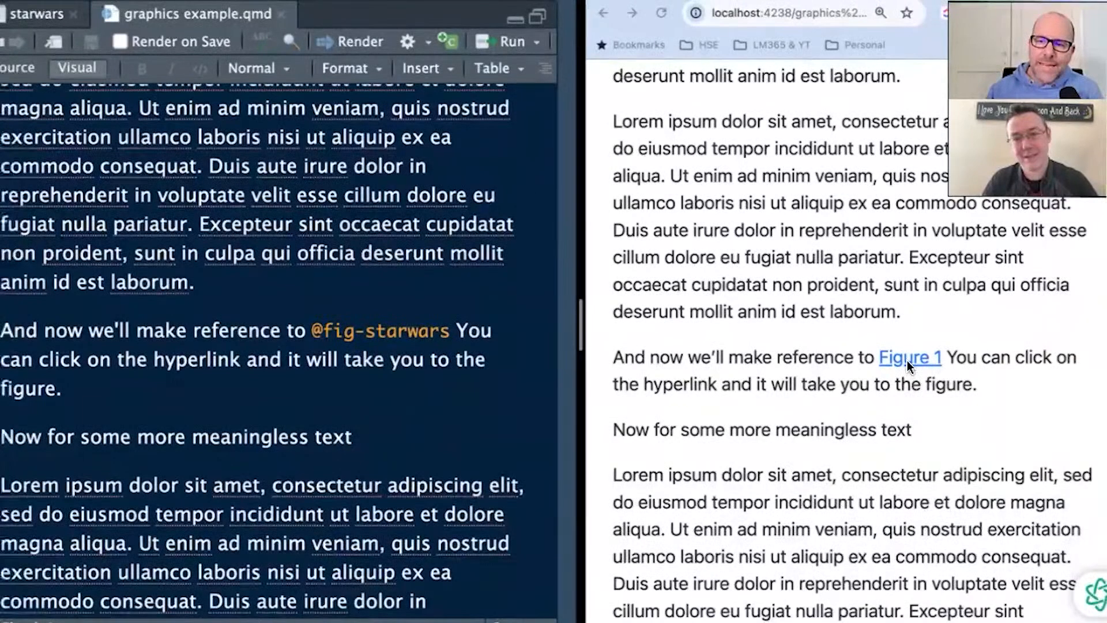
click(909, 357)
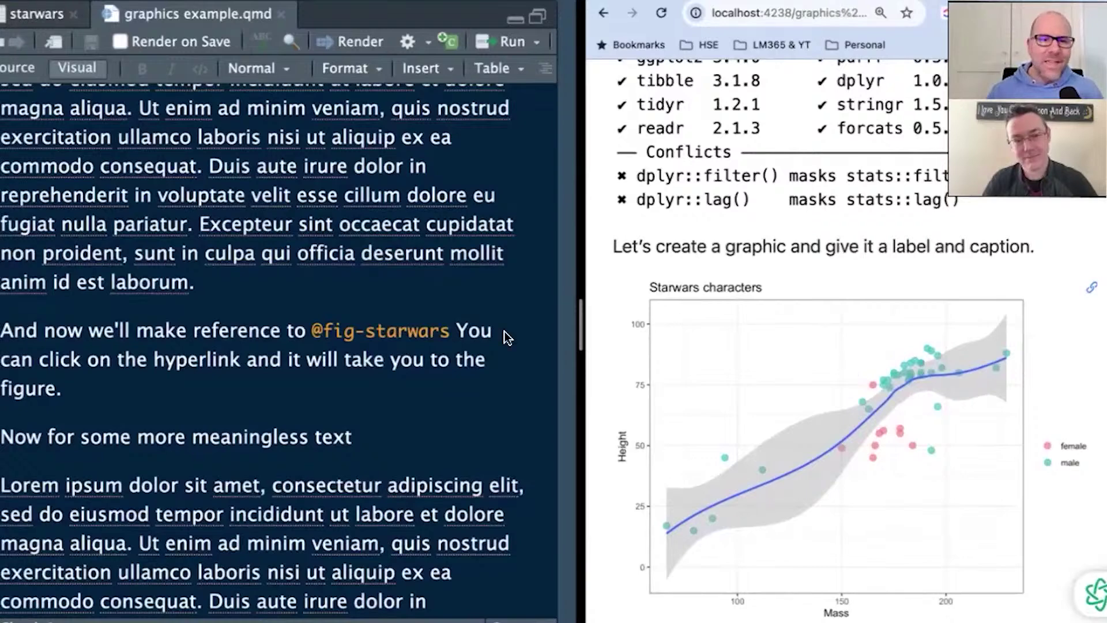
scroll(down, 3)
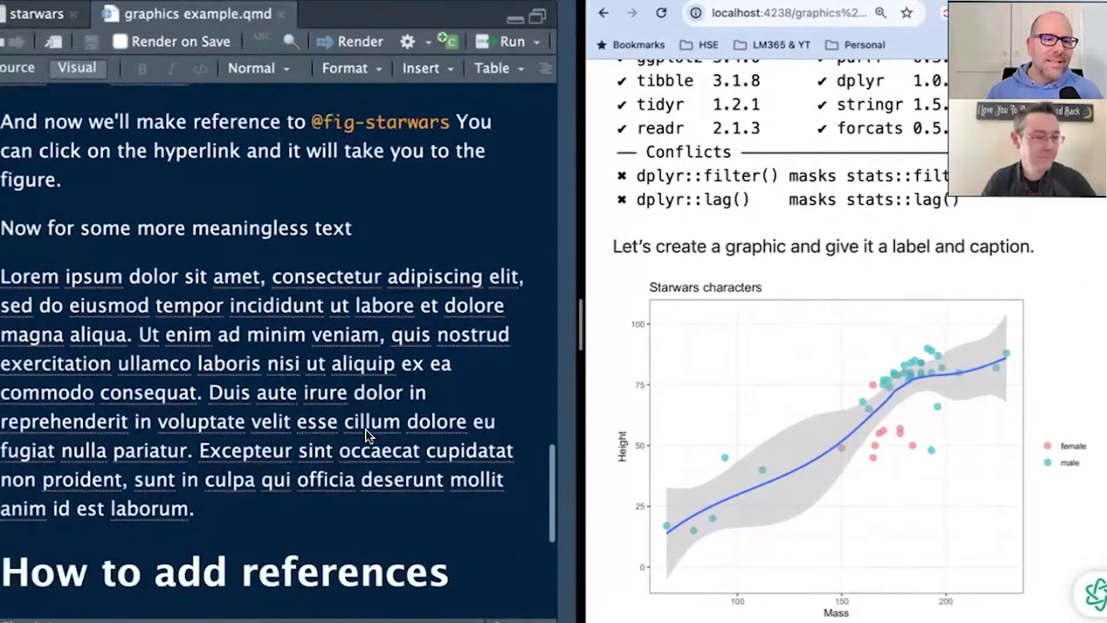
scroll(down, 3)
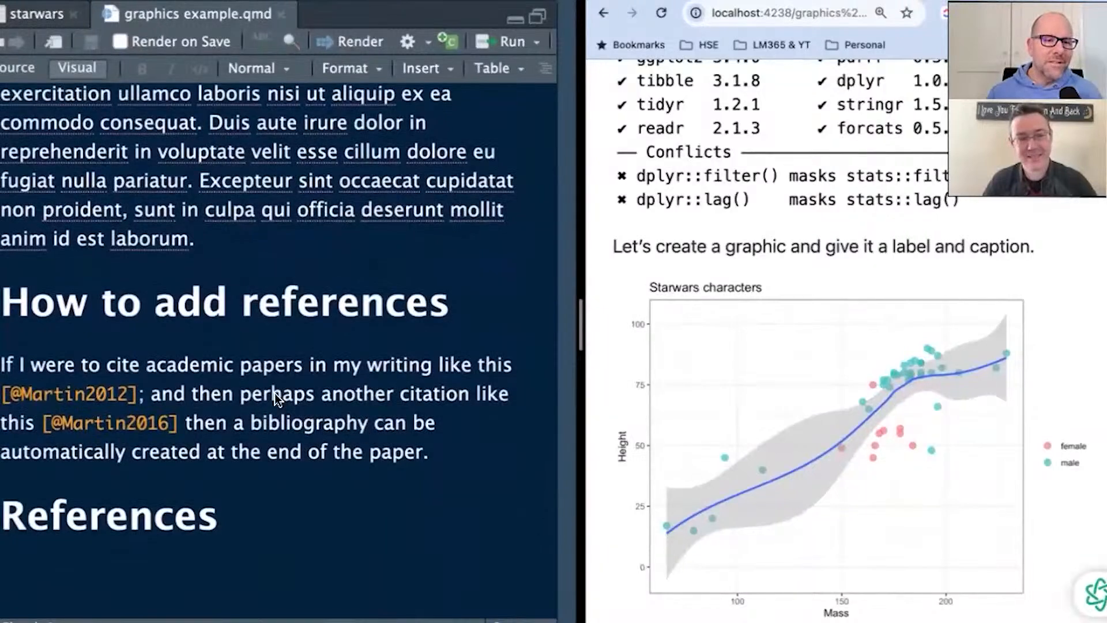
mouse_move(374, 376)
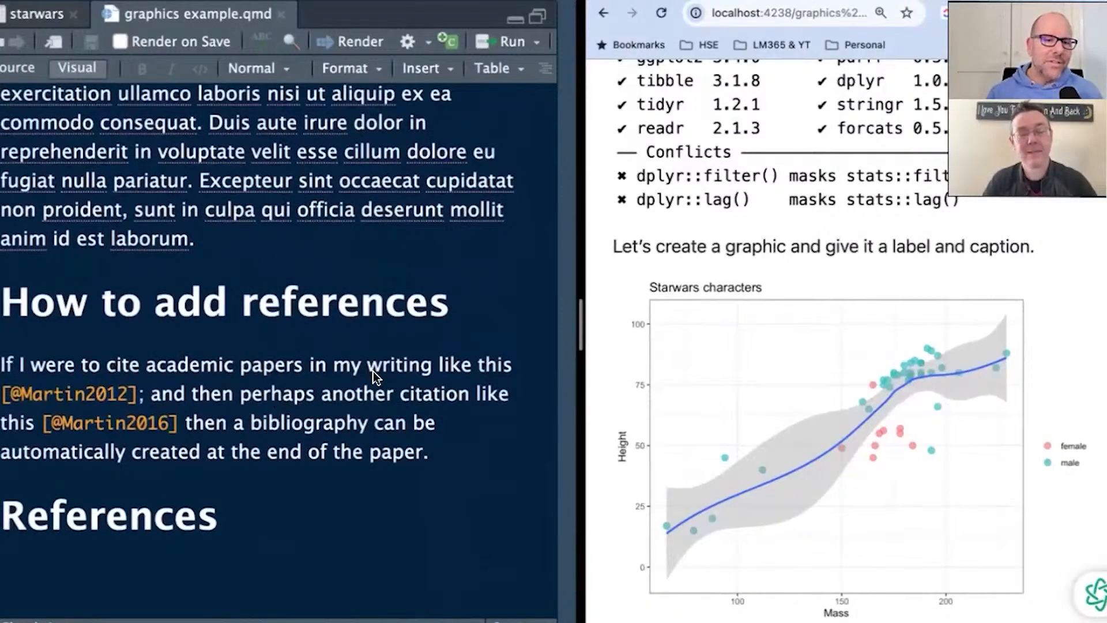
mouse_move(104, 392)
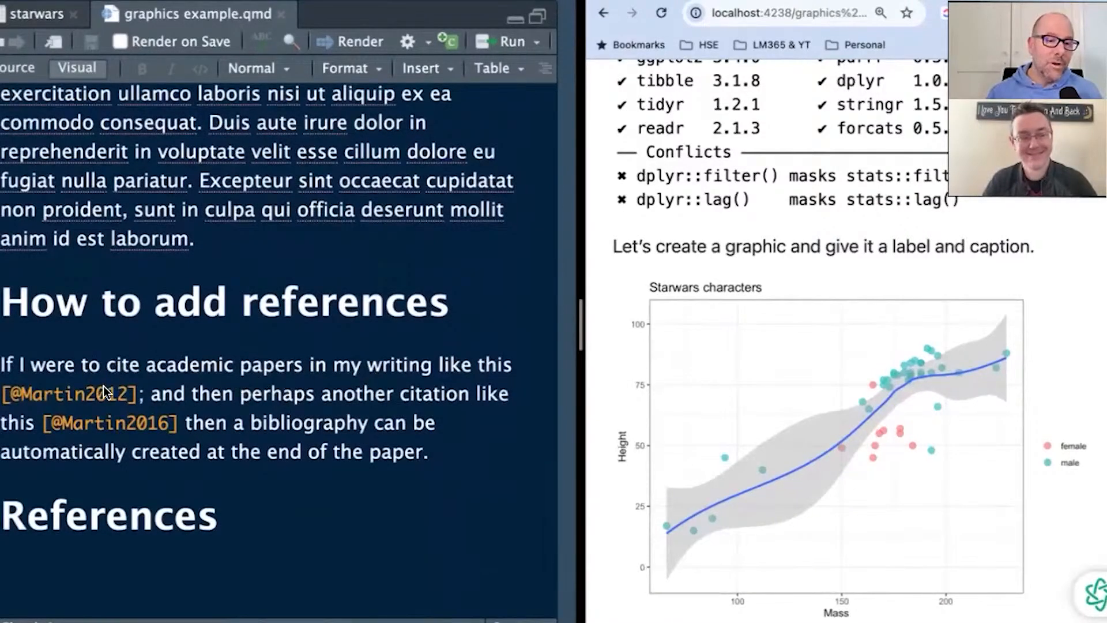
mouse_move(392, 406)
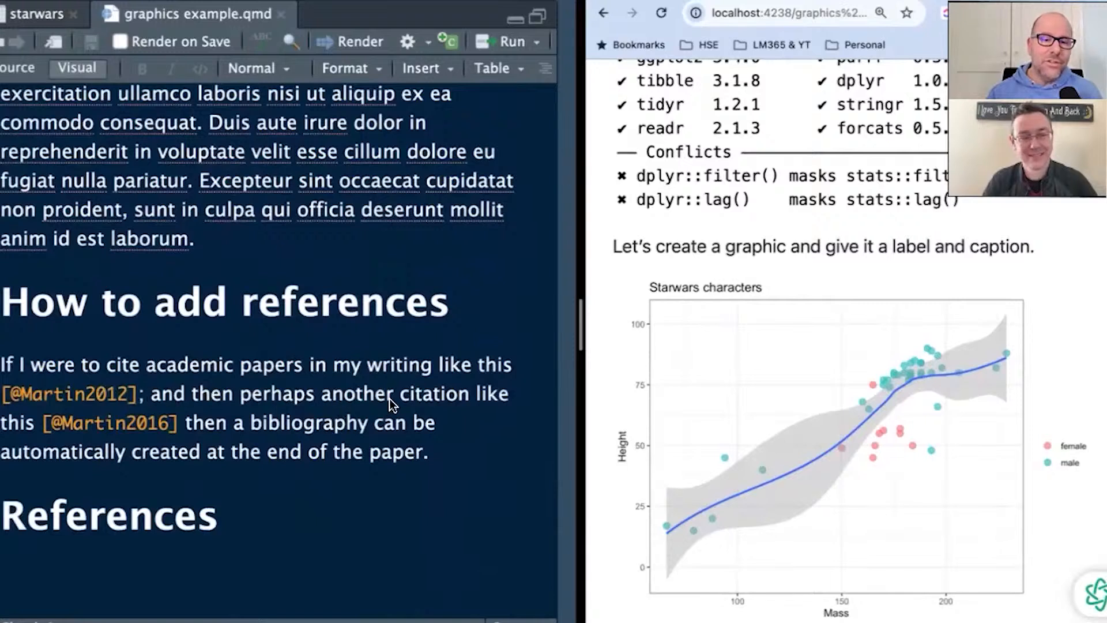
mouse_move(424, 459)
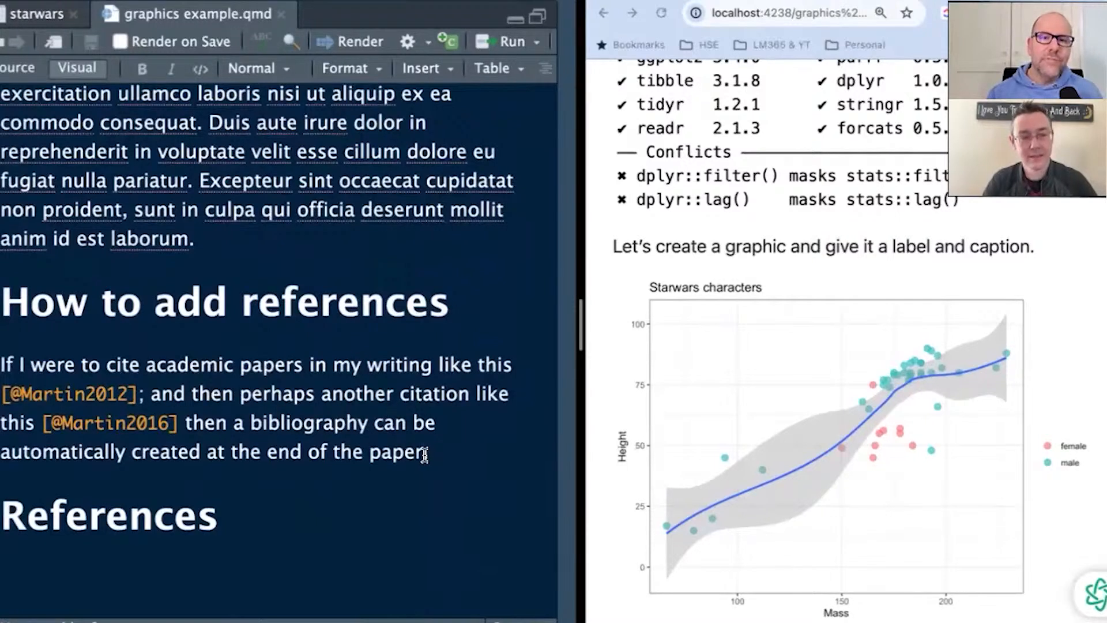
click(420, 68)
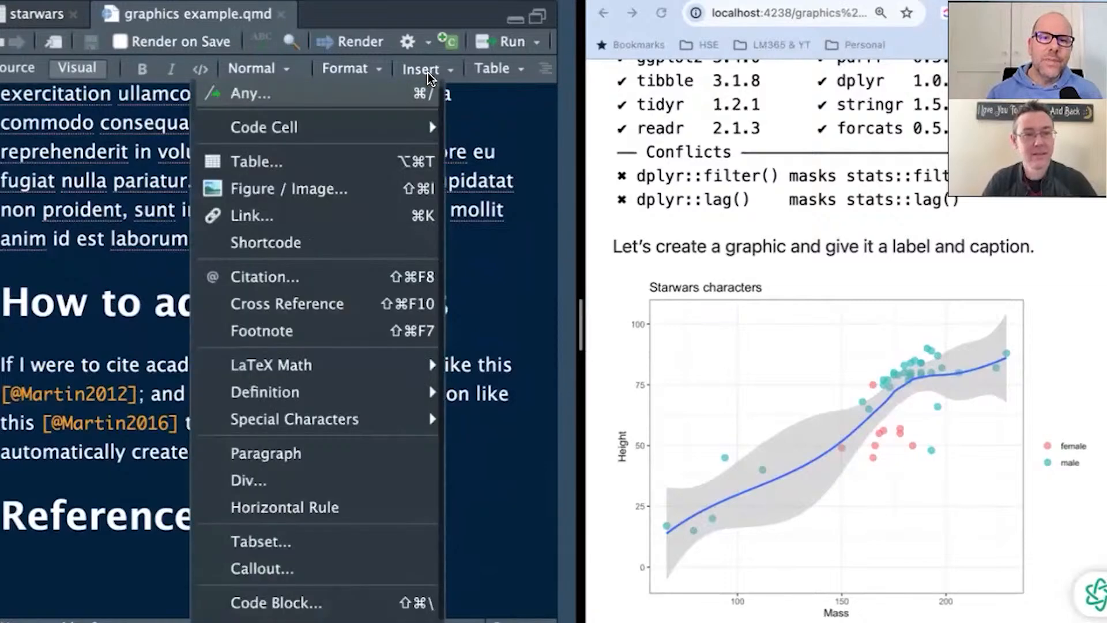
click(264, 277)
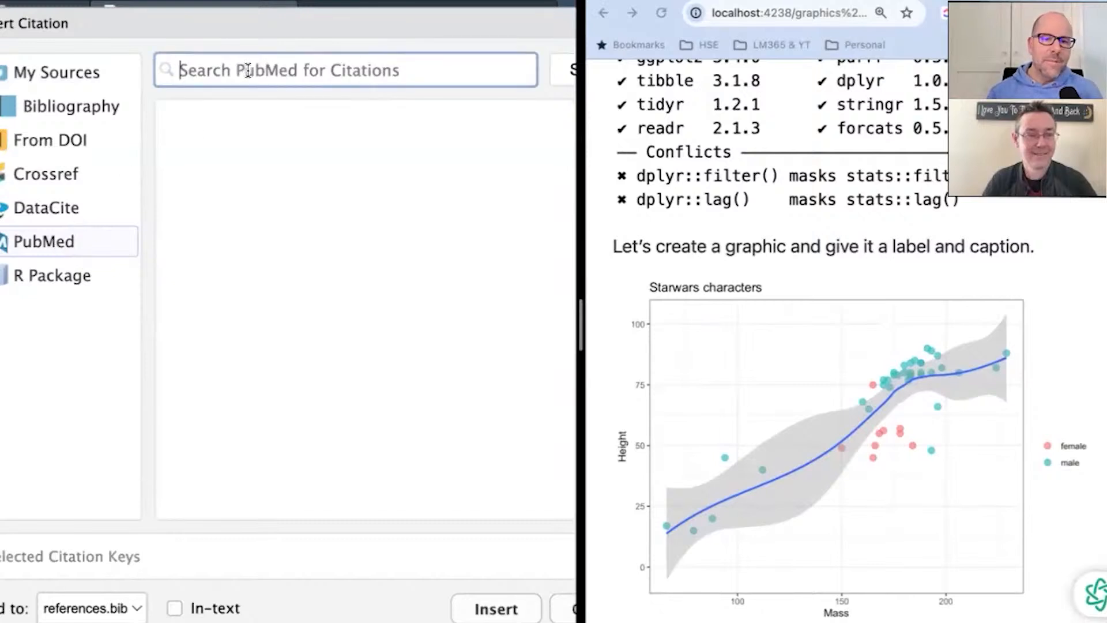
text(greg martin)
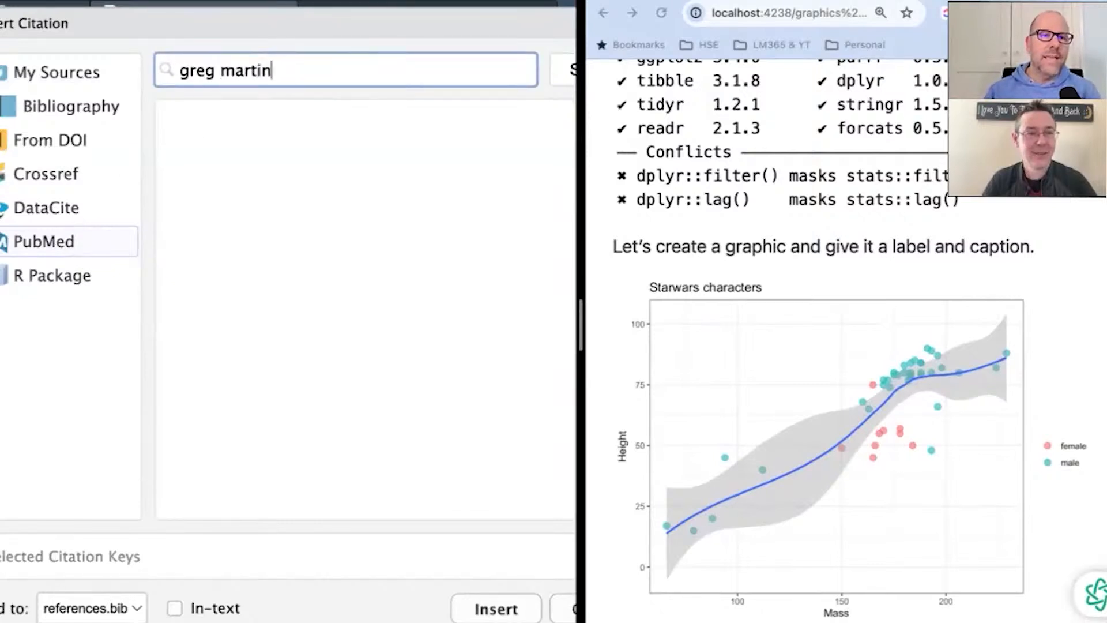
text(AND)
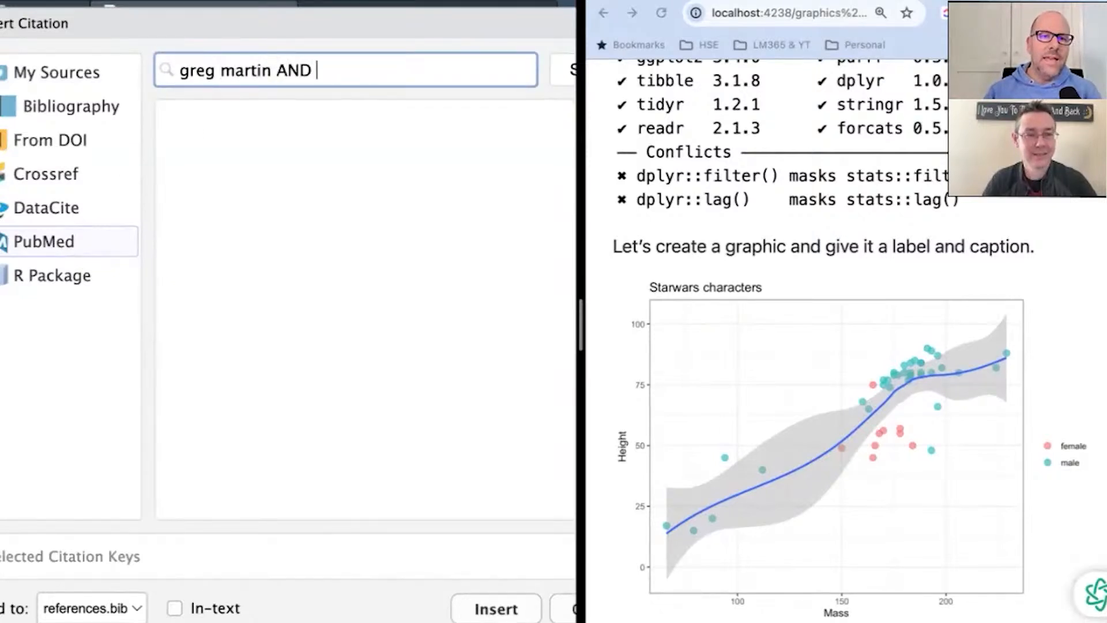
text(global health)
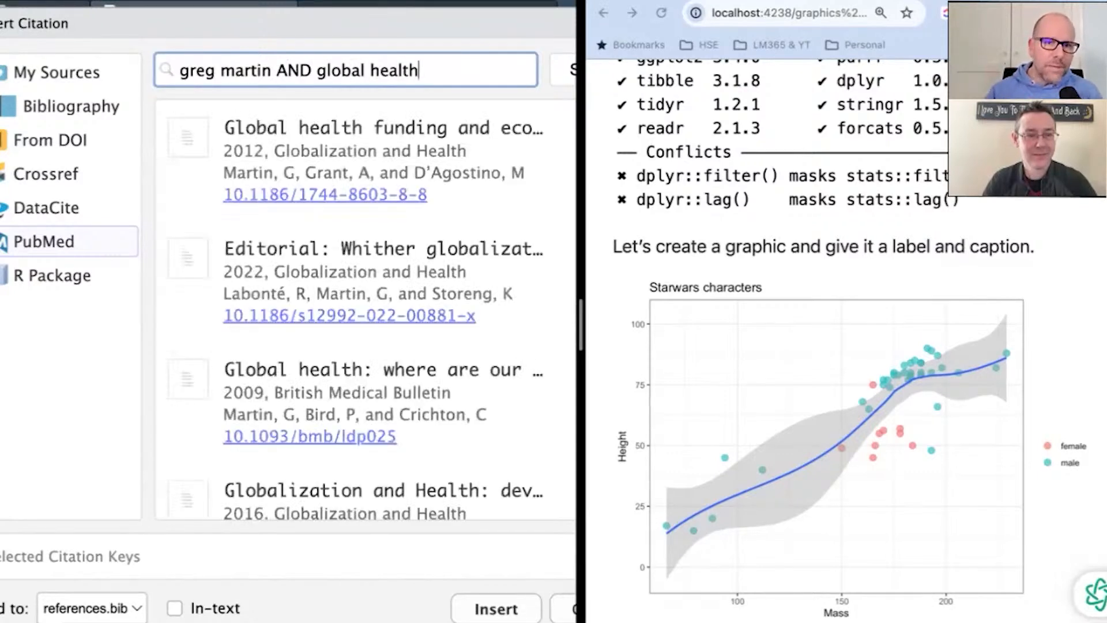
mouse_move(310, 267)
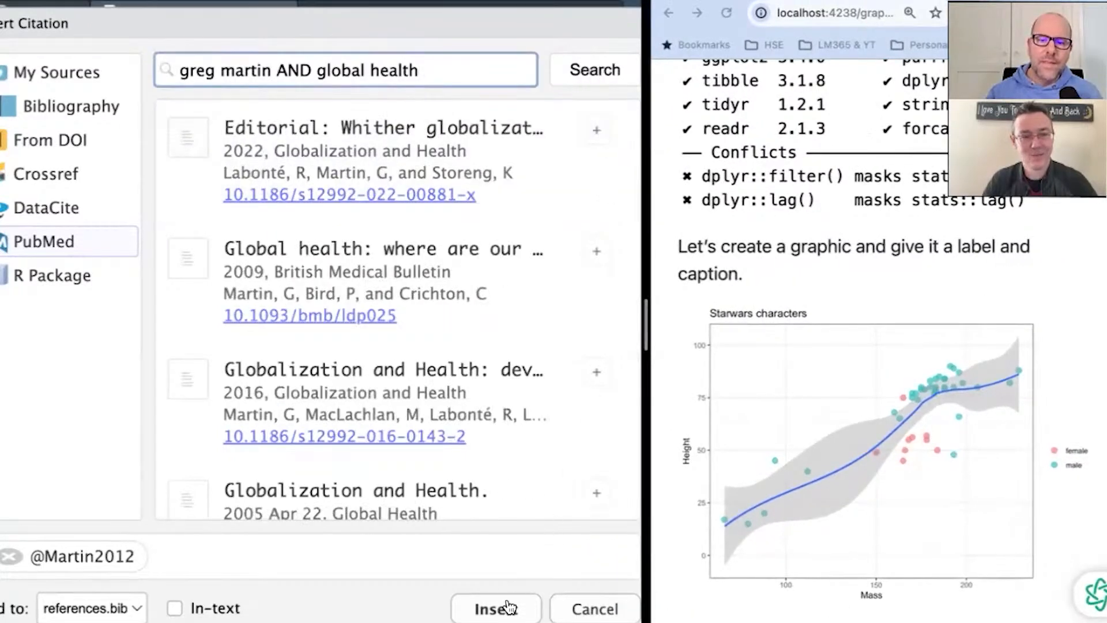
click(496, 609)
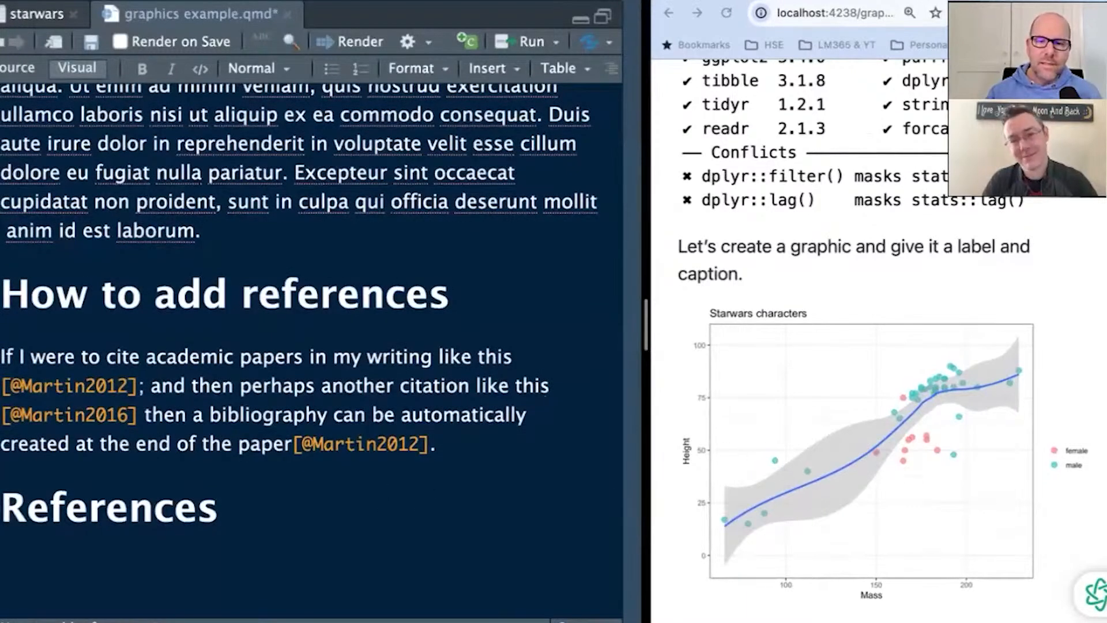
scroll(down, 3)
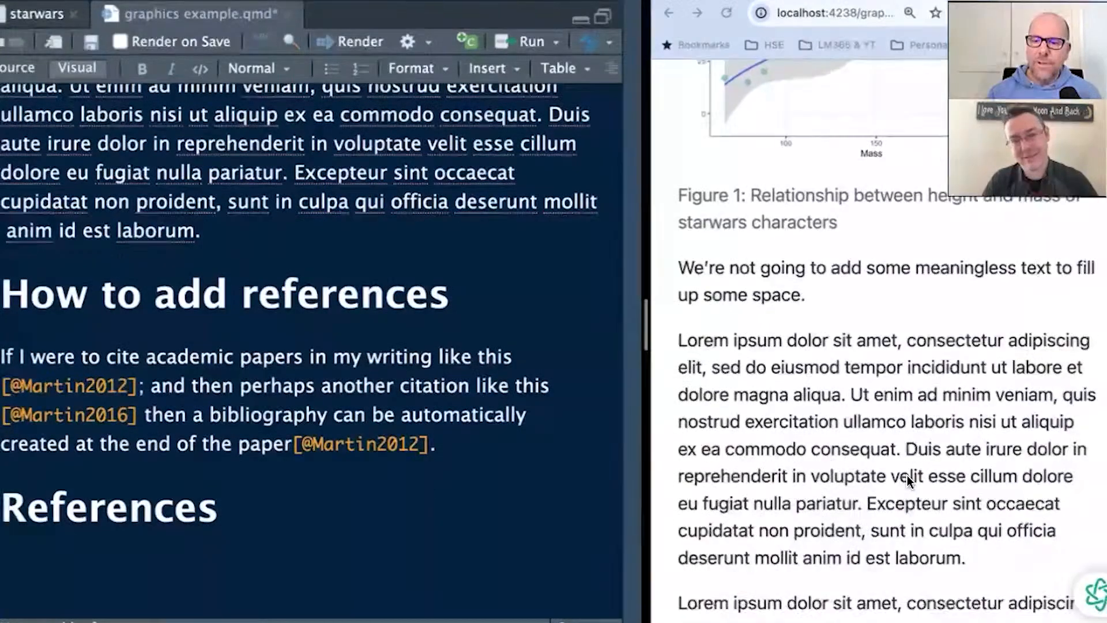
scroll(down, 3)
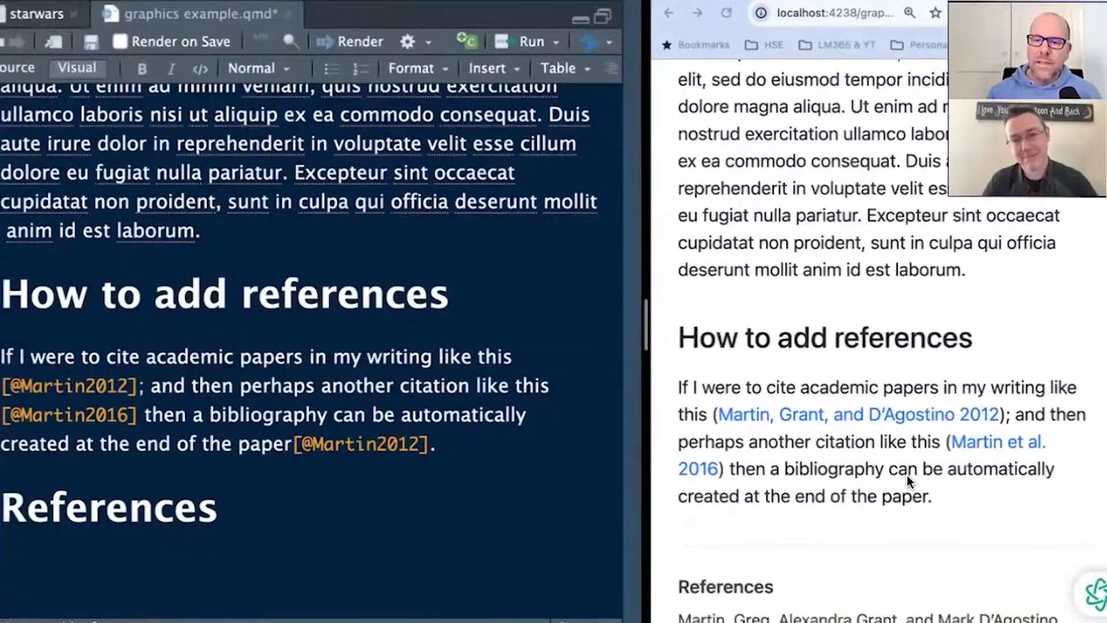
scroll(down, 3)
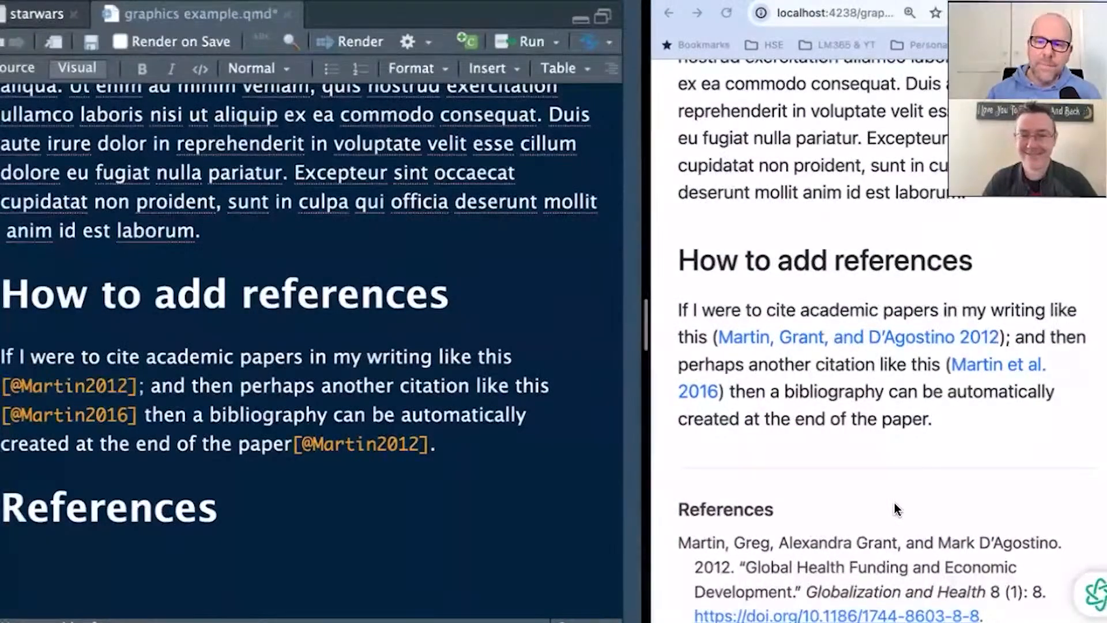
scroll(down, 3)
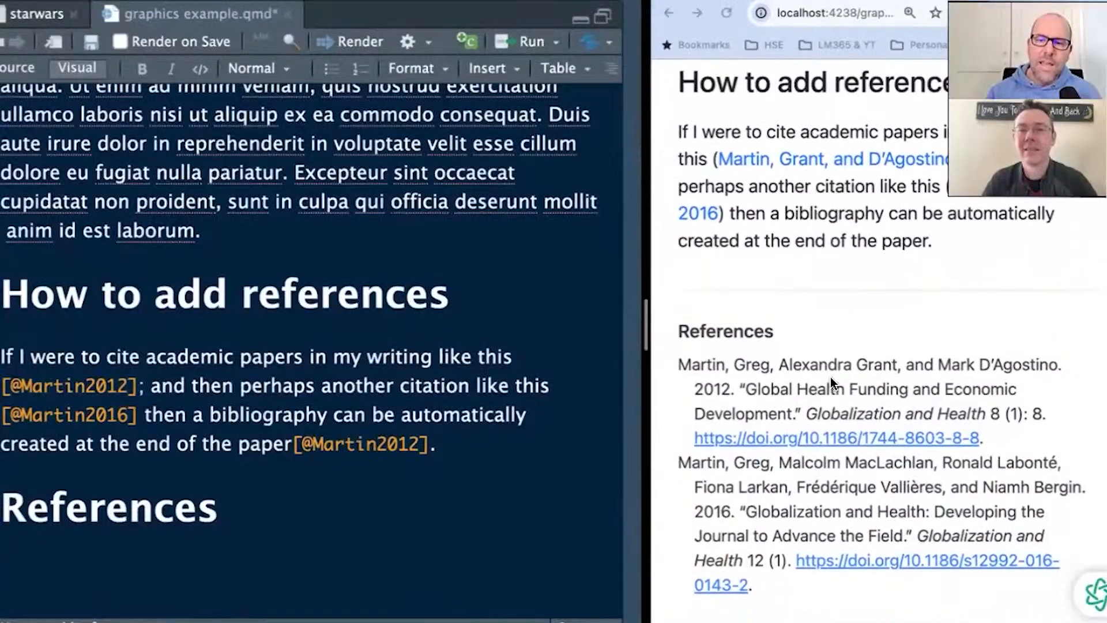
mouse_move(783, 494)
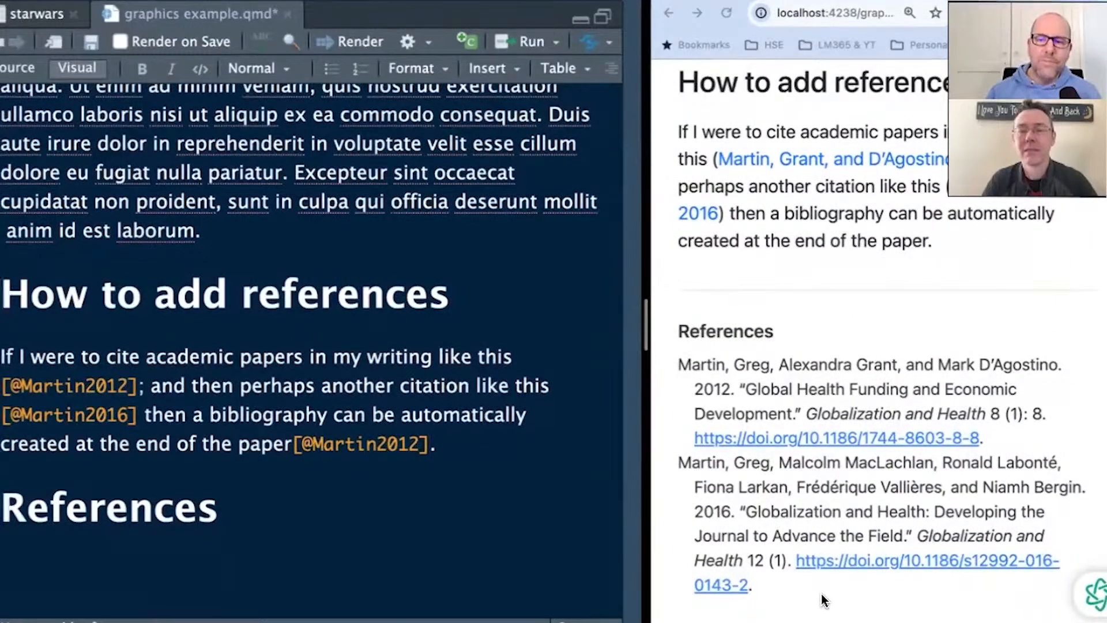
mouse_move(773, 345)
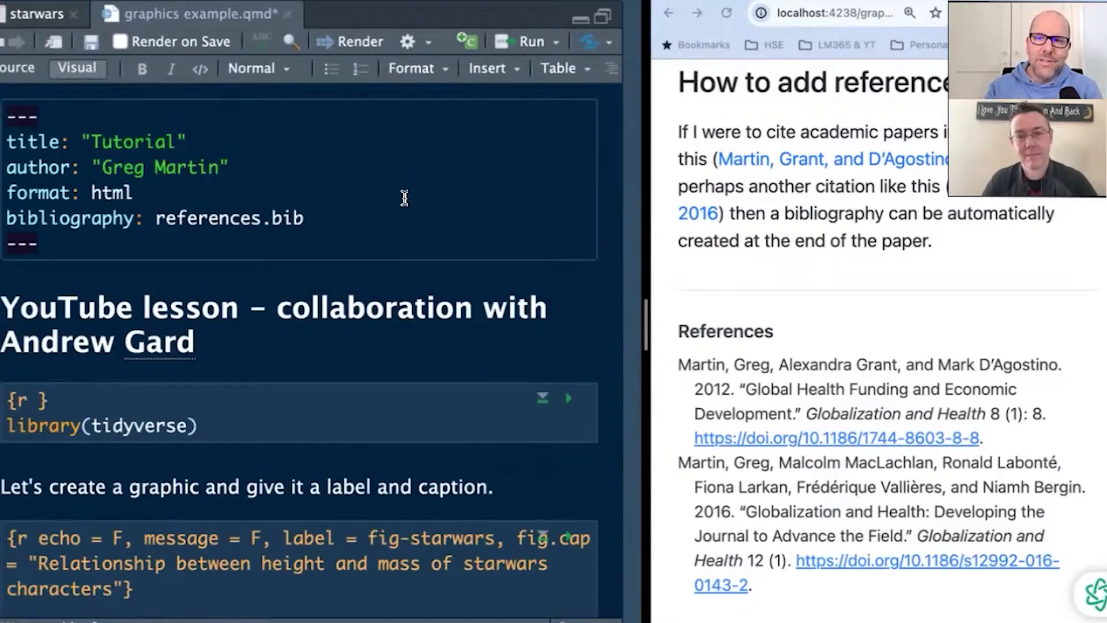
mouse_move(634, 70)
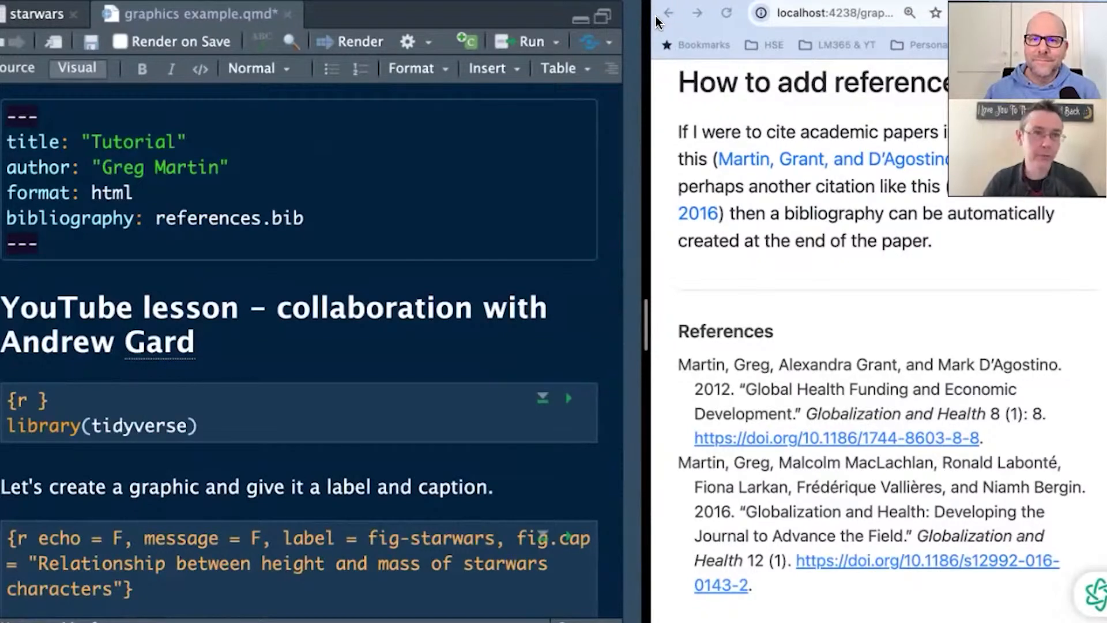
mouse_move(689, 195)
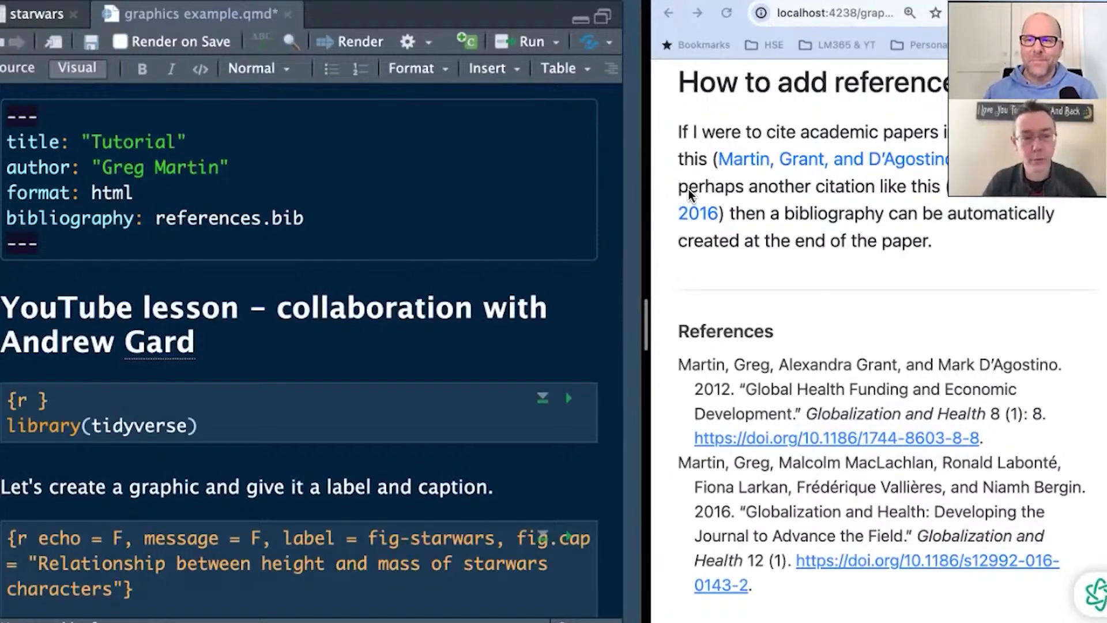
mouse_move(780, 390)
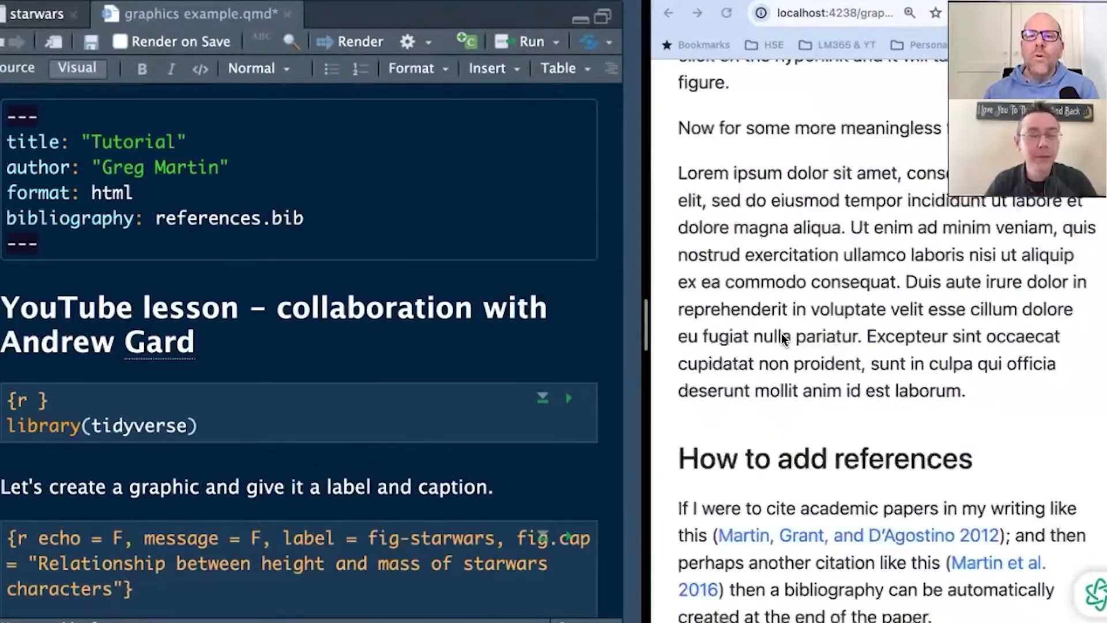
scroll(down, 3)
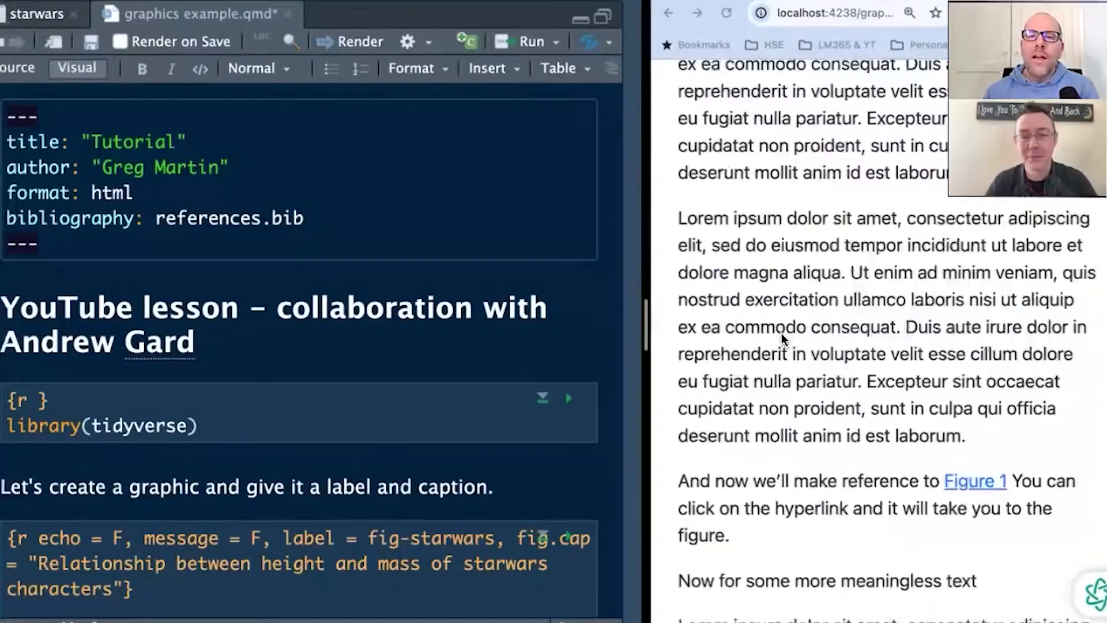
scroll(down, 3)
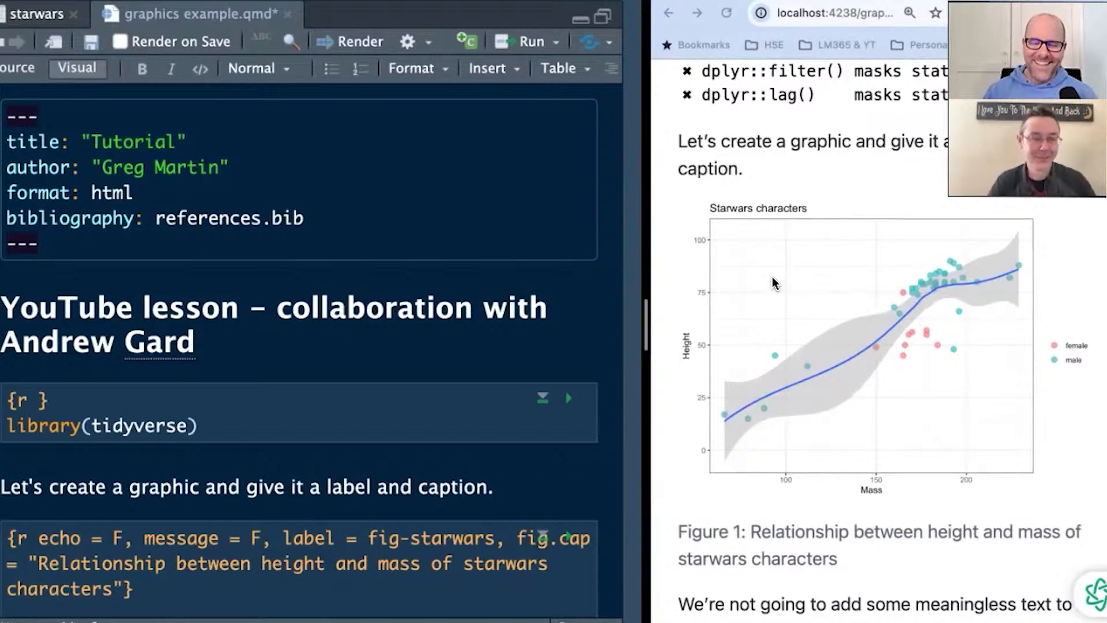
mouse_move(651, 18)
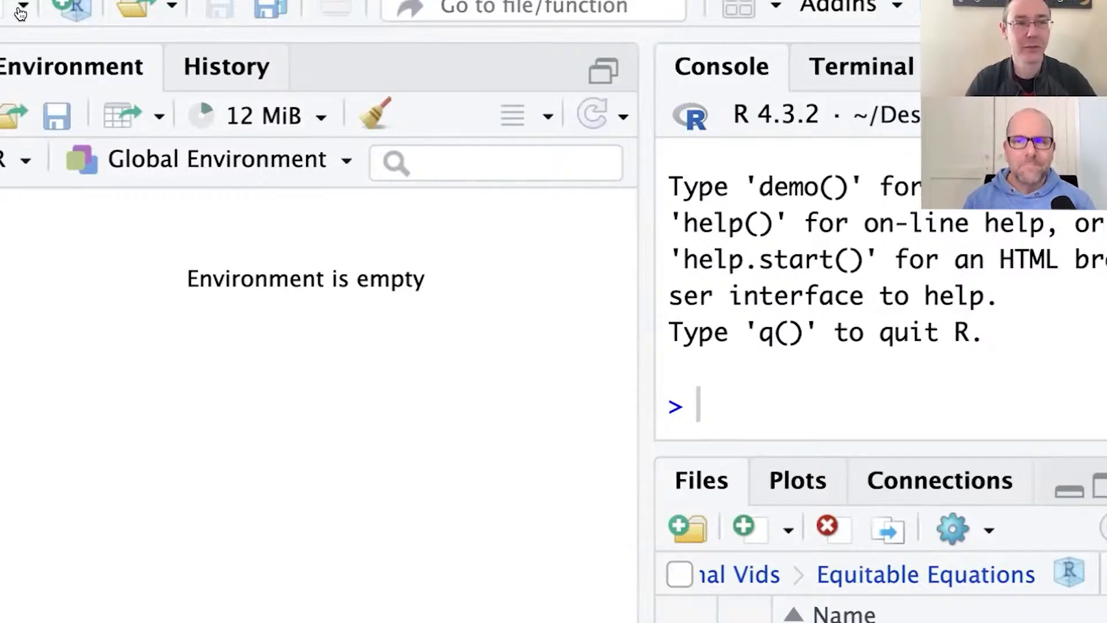
mouse_move(18, 11)
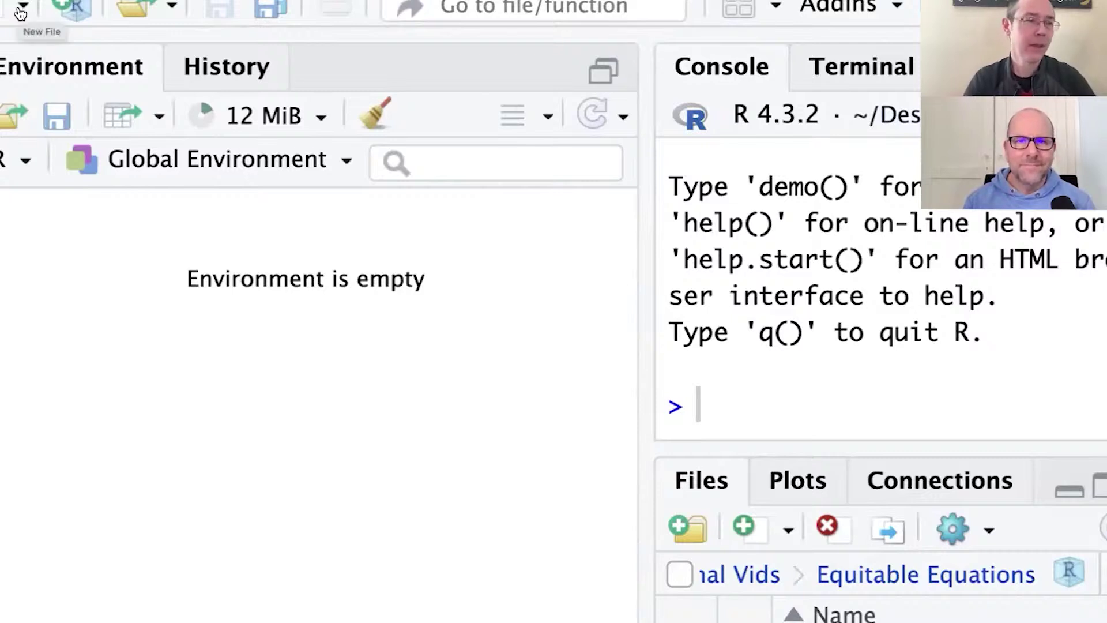
Bring up the new-file menu in the fresh RStudio session
click(23, 6)
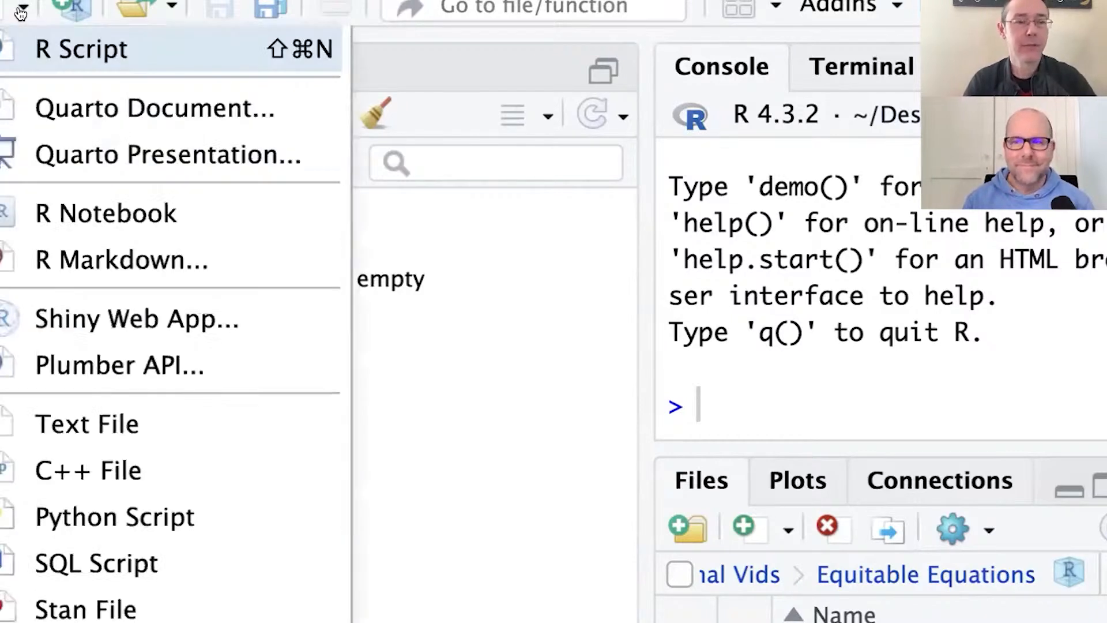
mouse_move(124, 263)
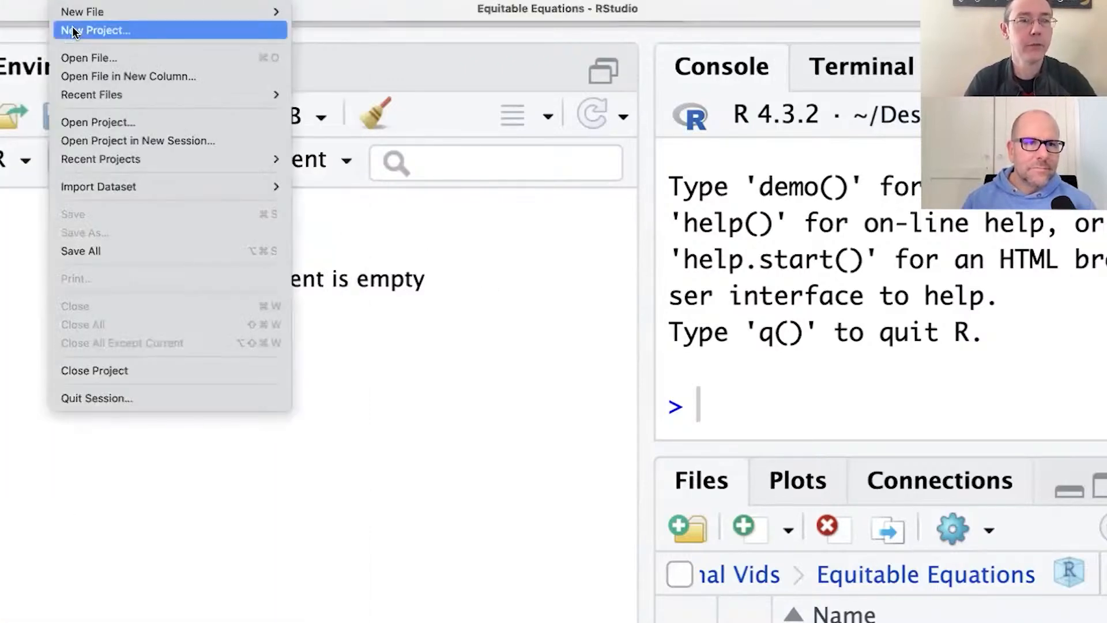
Start the New Project wizard and reach the Project Type list
click(96, 30)
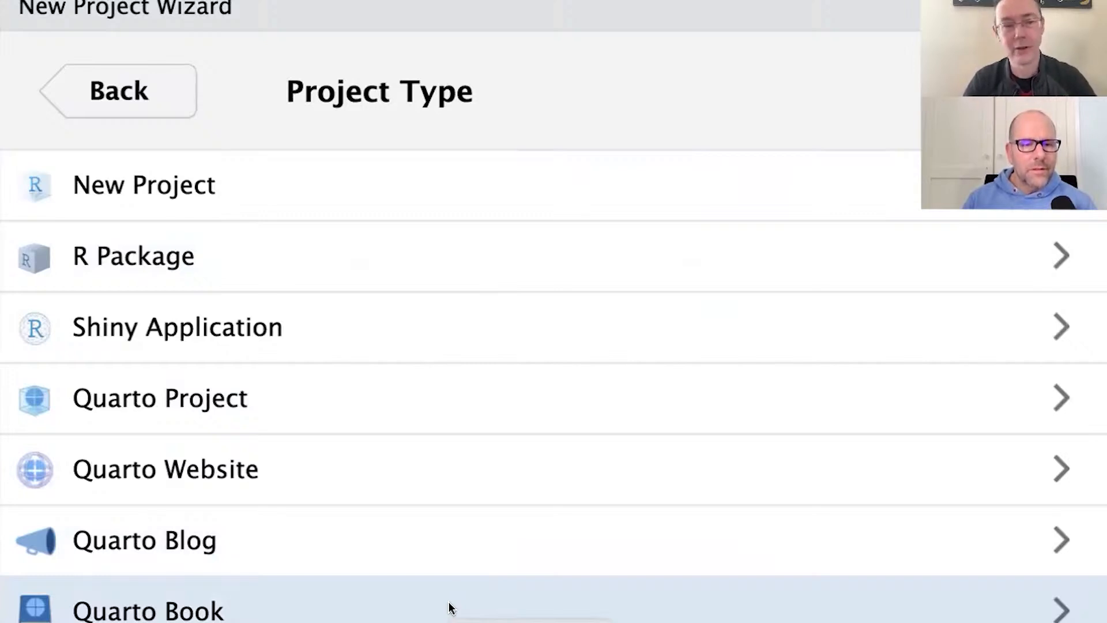
Choose Quarto Book and name the project directory 'my-book' under ~/Desktop
click(144, 607)
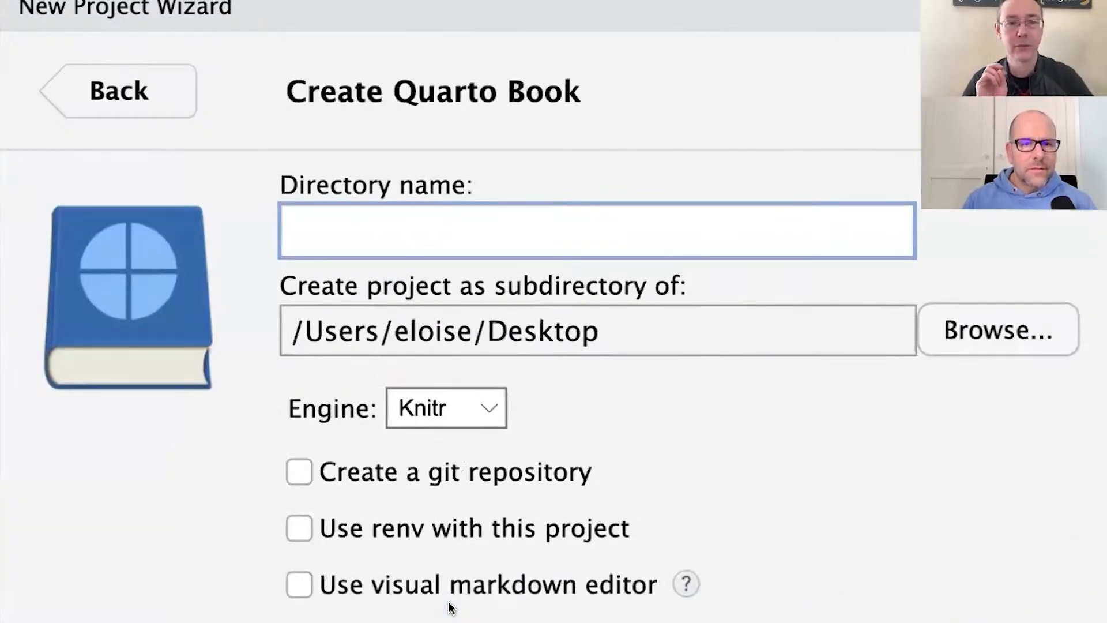
text(my)
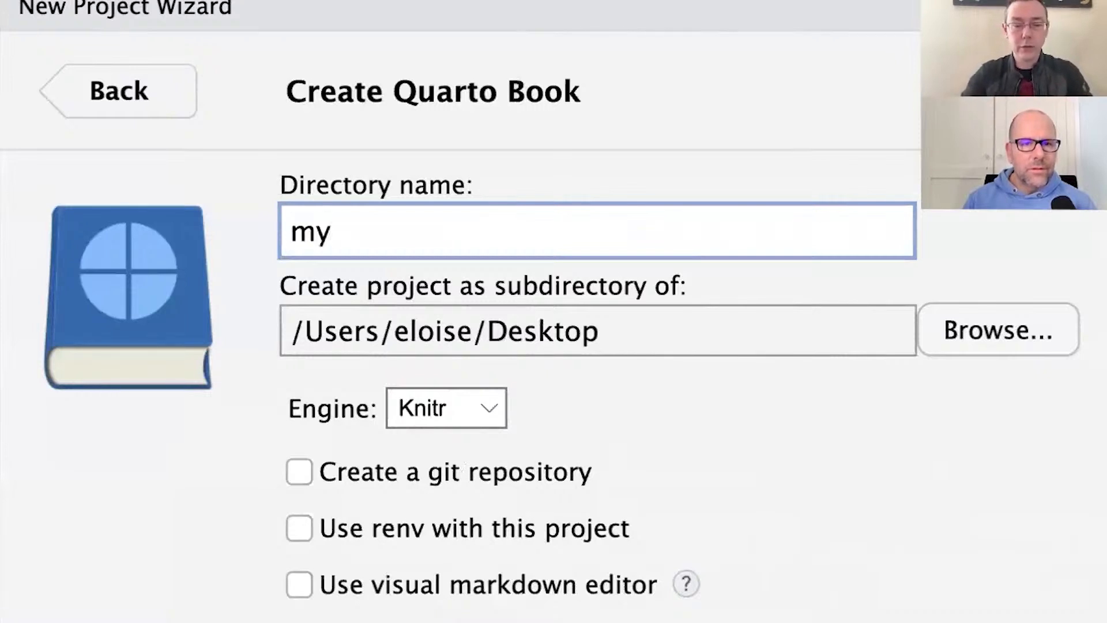
text(-book)
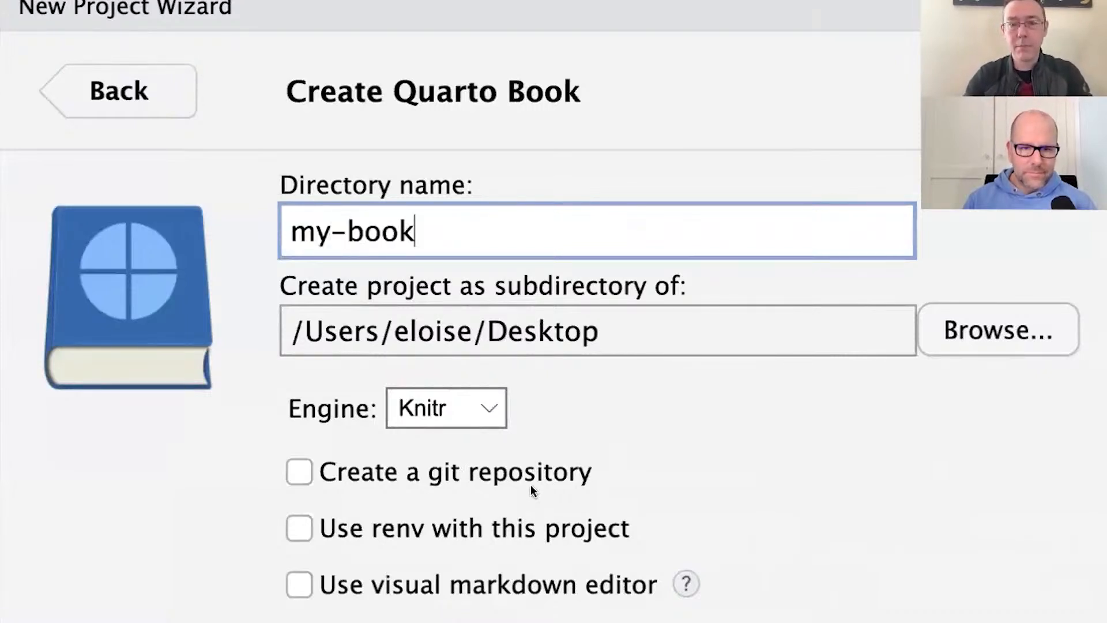
mouse_move(830, 218)
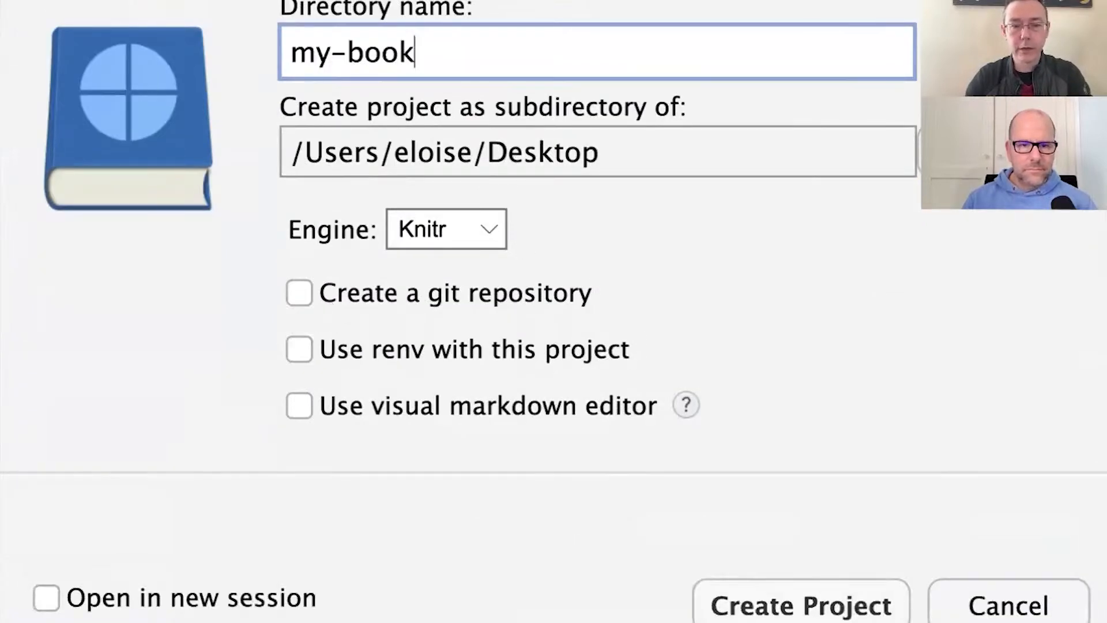
mouse_move(537, 414)
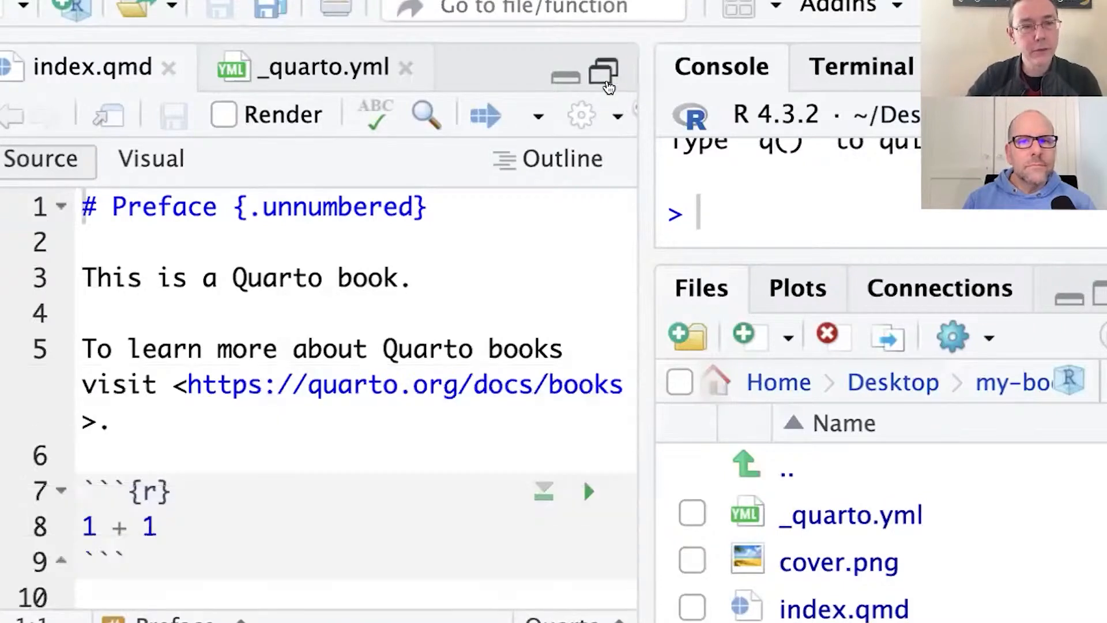
click(369, 349)
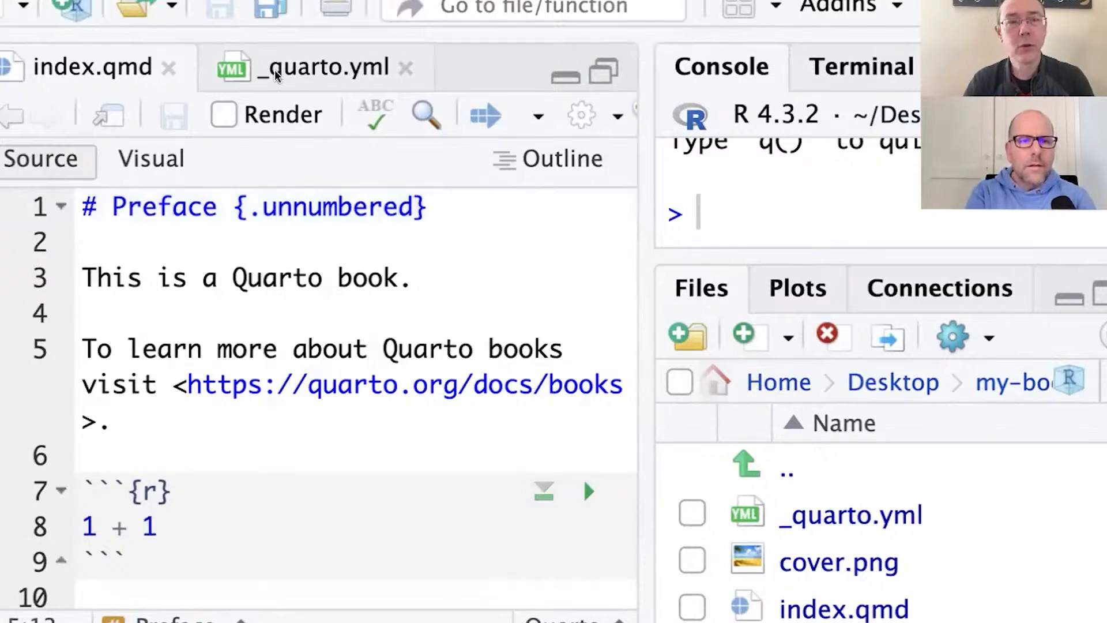
Change the book author in _quarto.yml to 'Andrew & Greg' and drop the date line
click(320, 64)
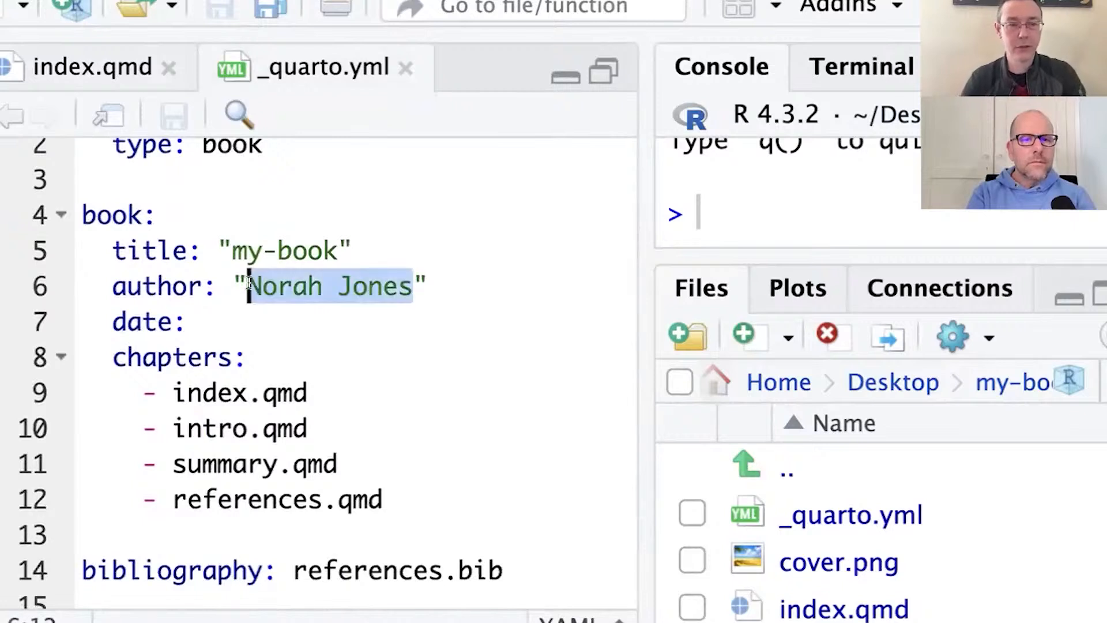
text(Andrew)
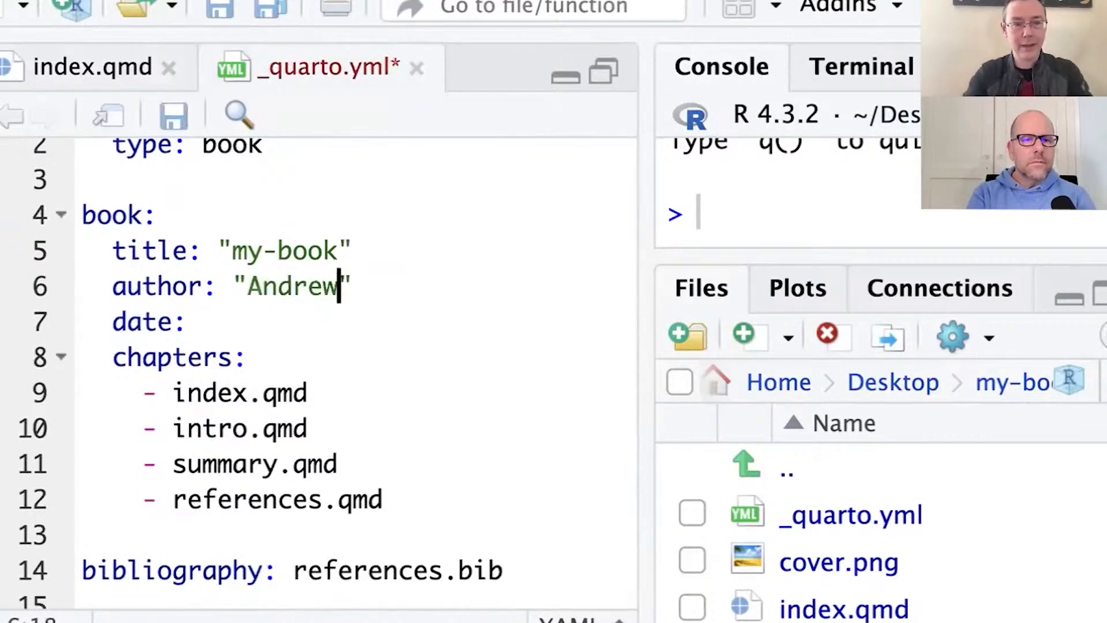
text(& Greg)
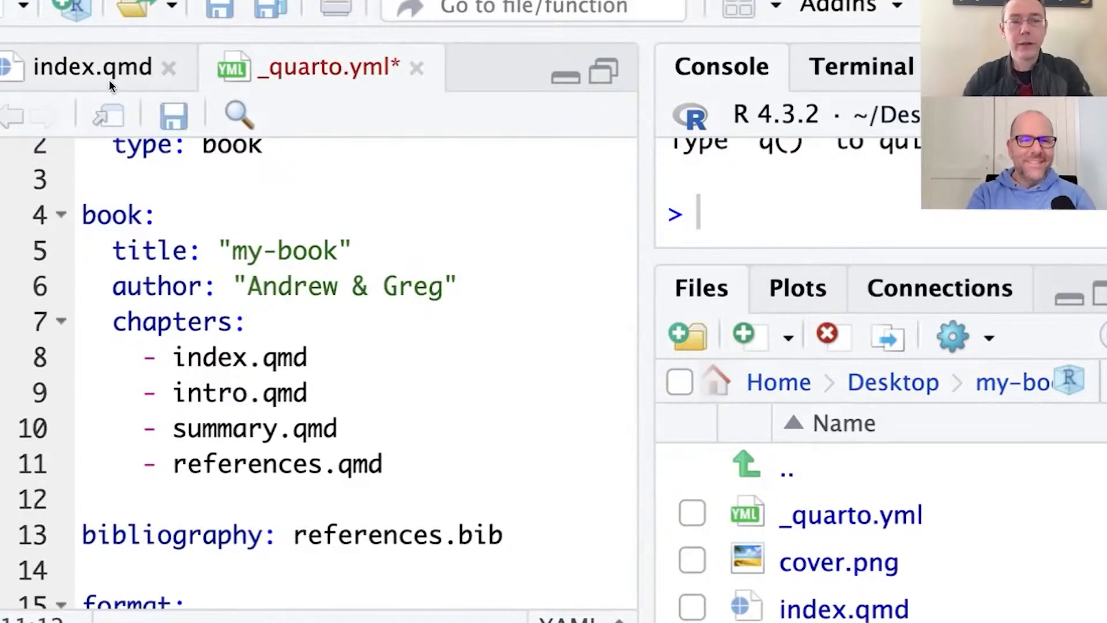
Review the index and intro chapter entries, switching between index.qmd and _quarto.yml
double_click(207, 357)
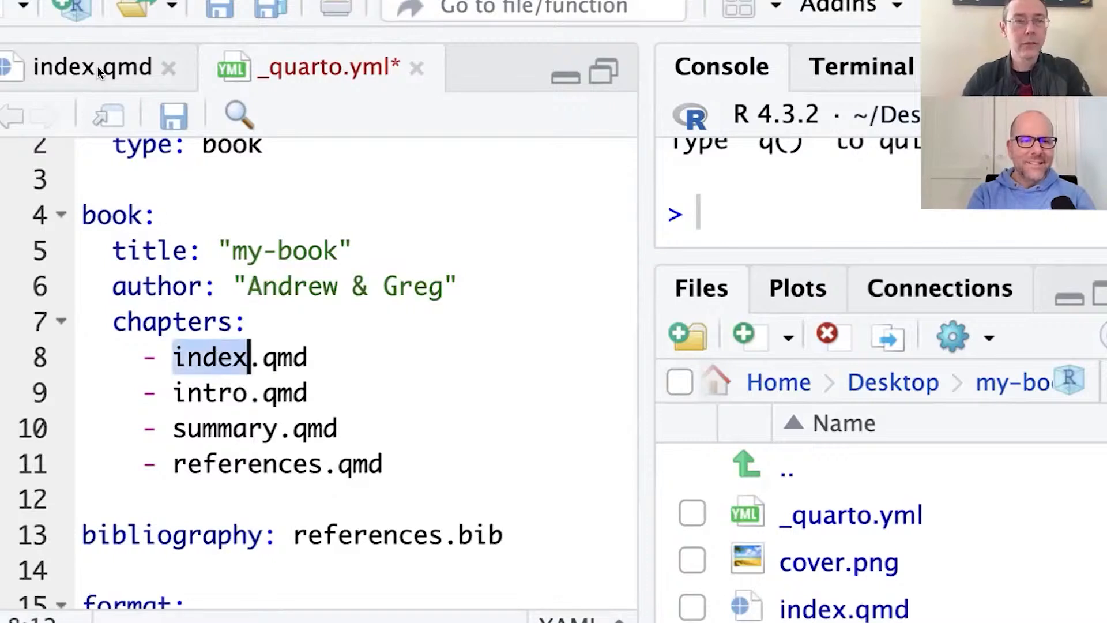
click(90, 66)
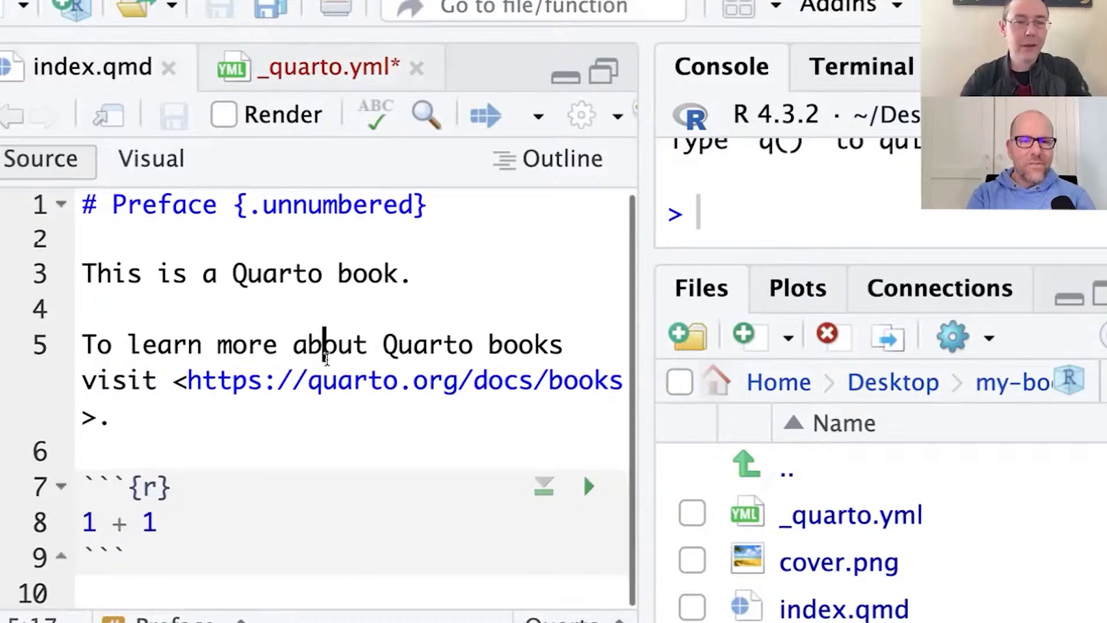
click(321, 67)
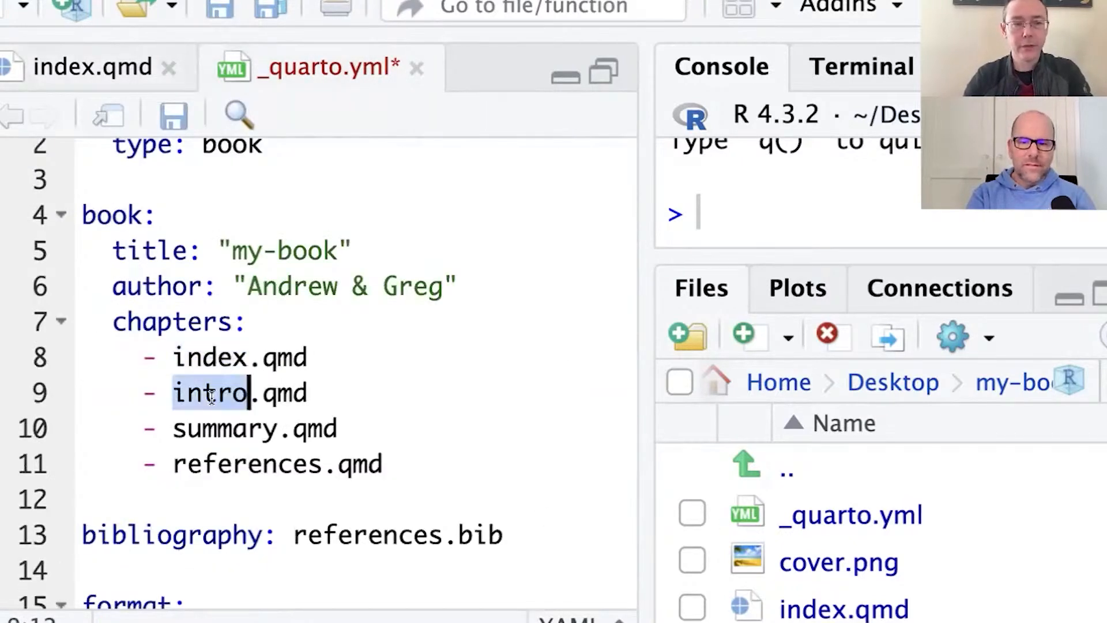
double_click(226, 428)
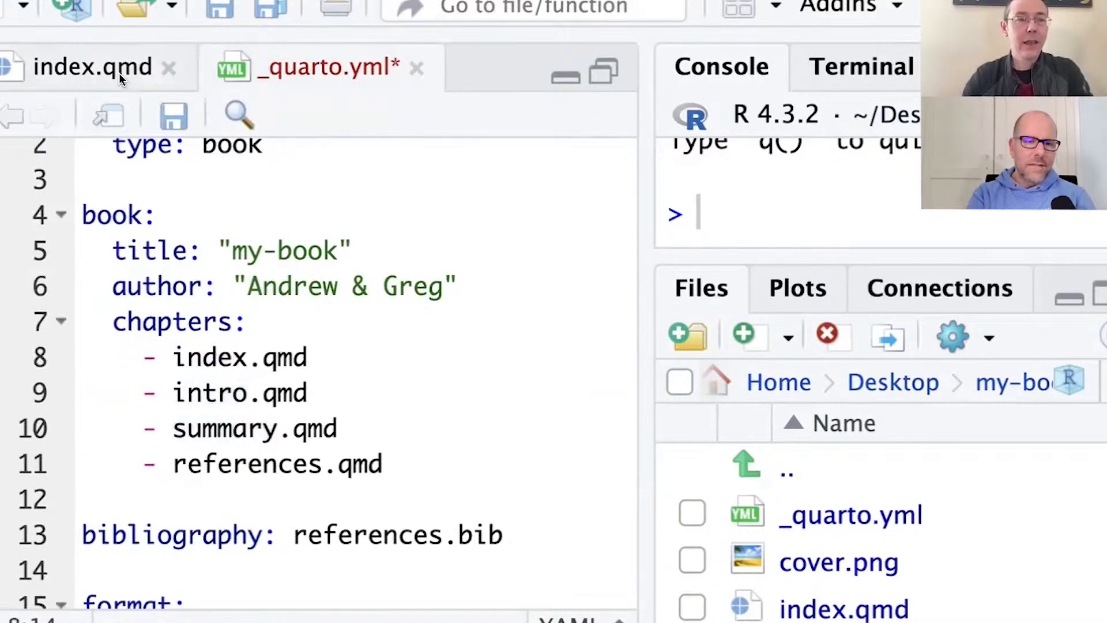
click(93, 66)
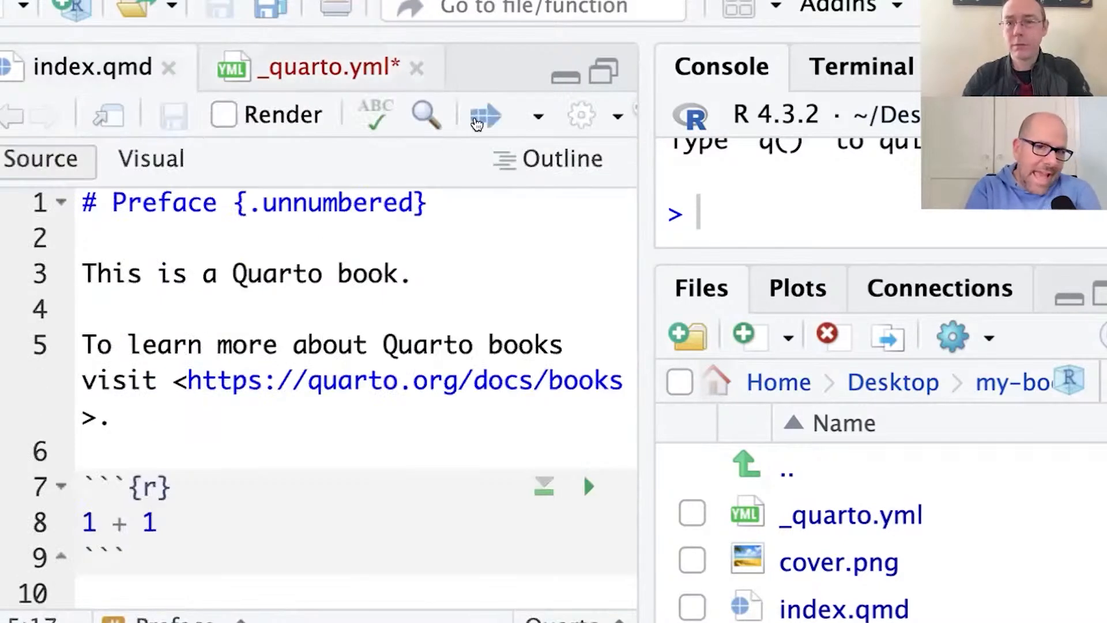
mouse_move(481, 119)
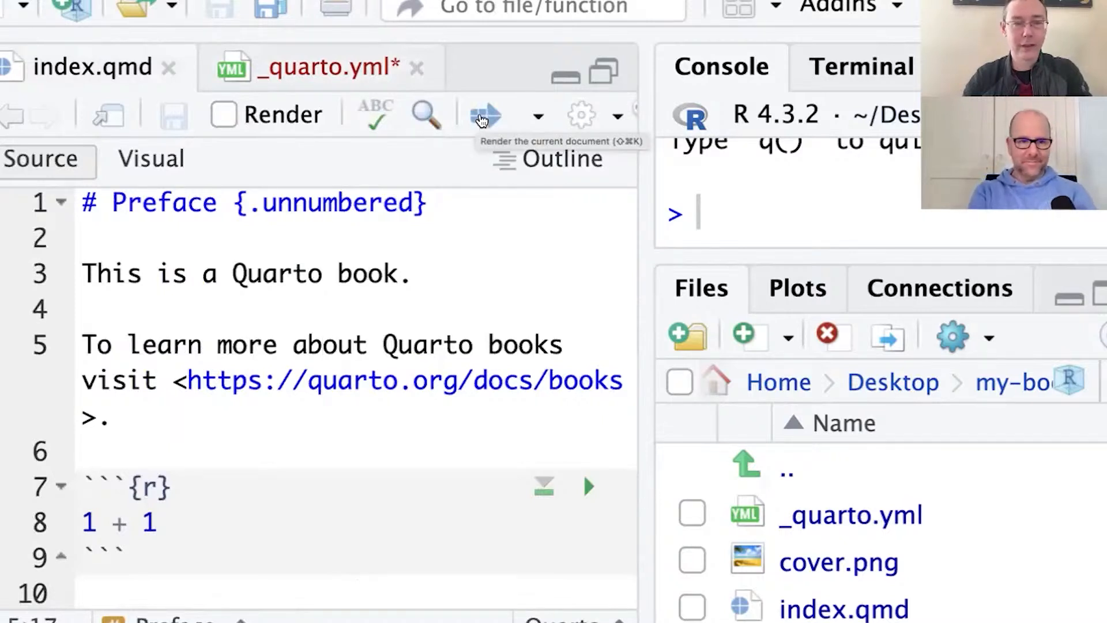
Render the my-book Quarto book to an HTML preview
click(483, 113)
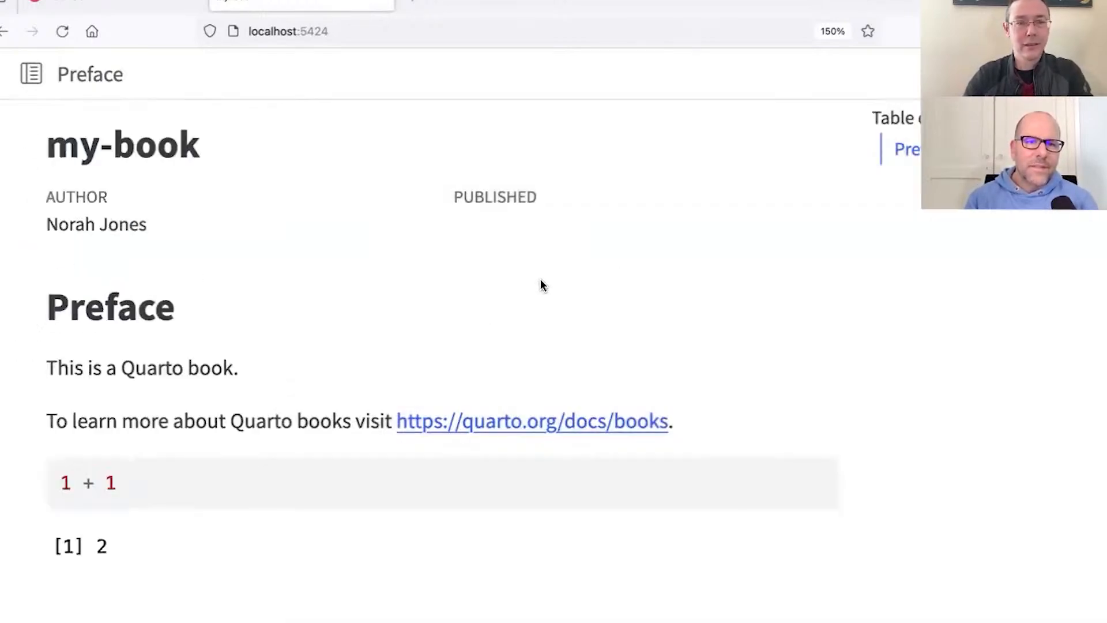
mouse_move(64, 87)
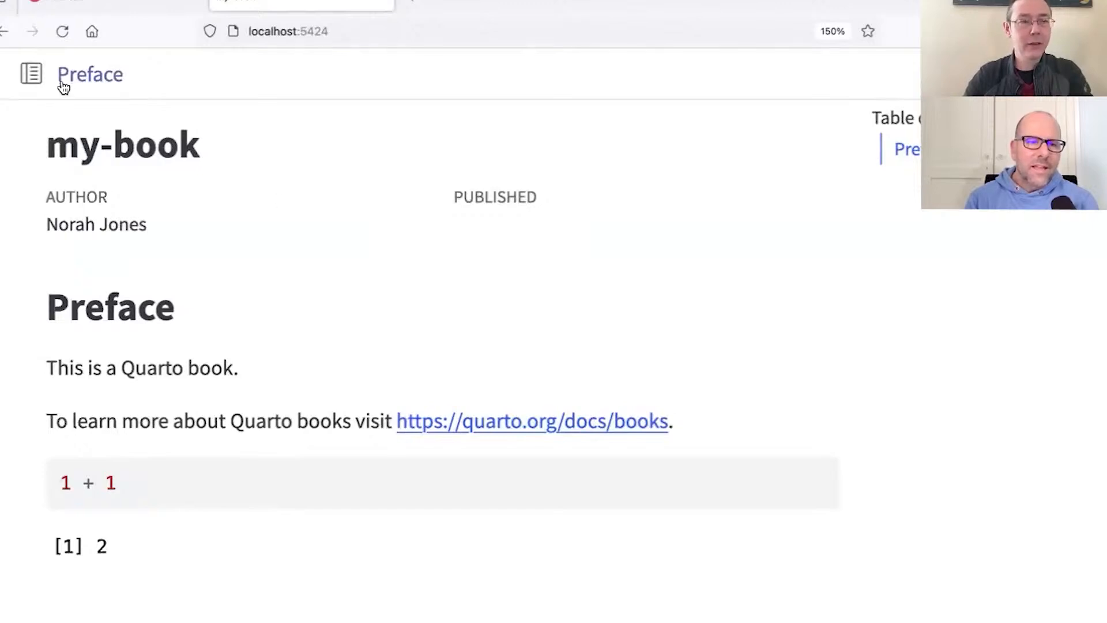
Expand the book sidebar listing Preface, Introduction, Summary and References
click(32, 74)
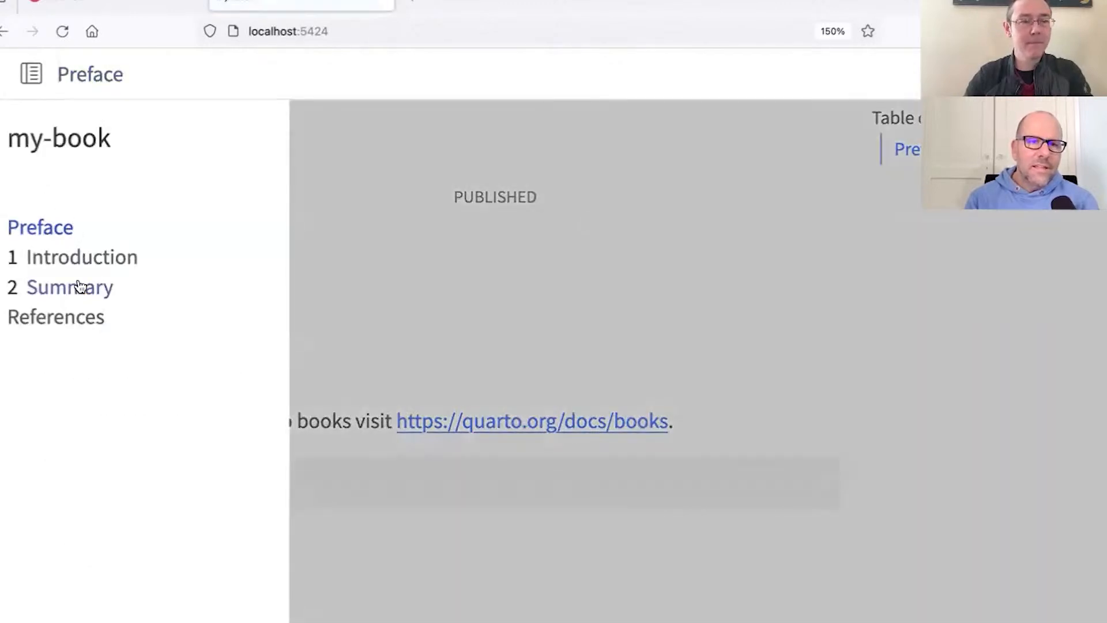
click(70, 286)
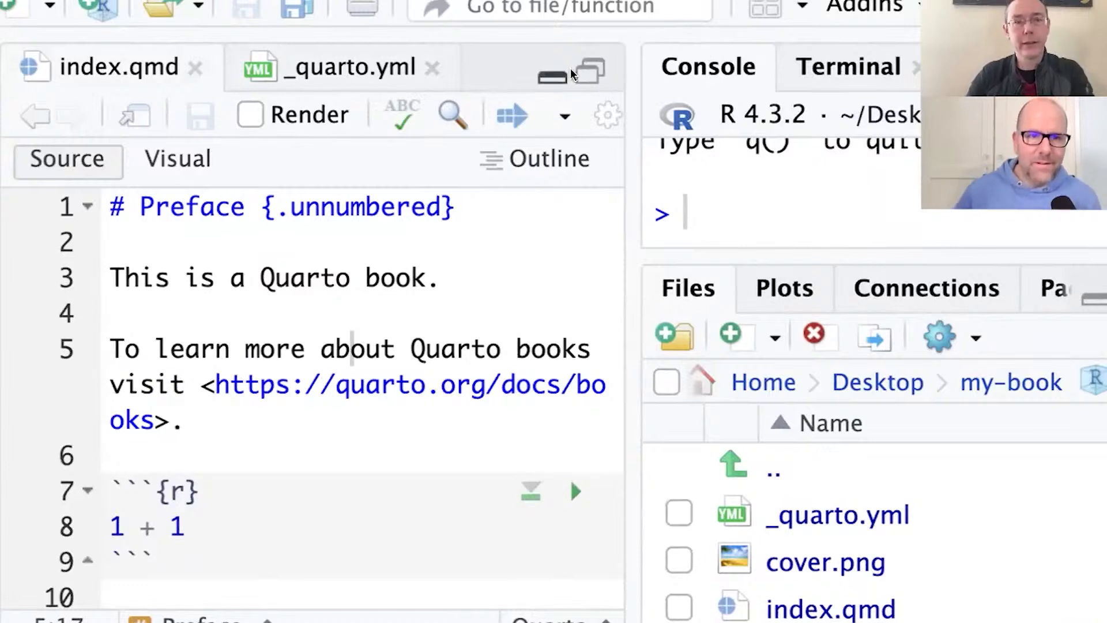
List my-chapter.qmd after summary.qmd in the _quarto.yml chapters and save the configuration
click(340, 64)
text(-)
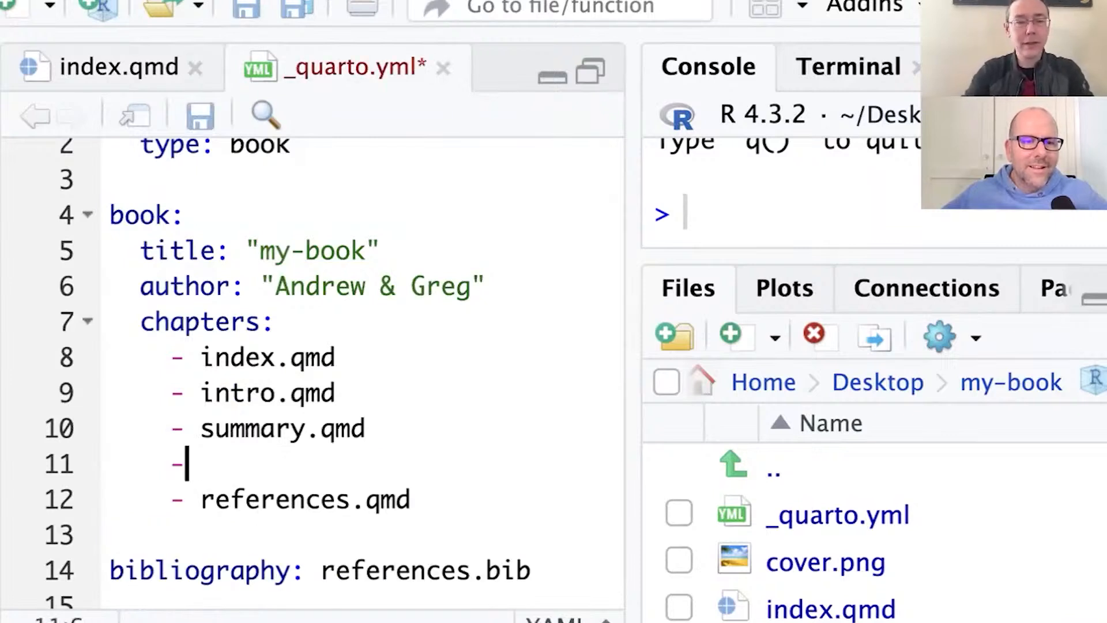
text(my-)
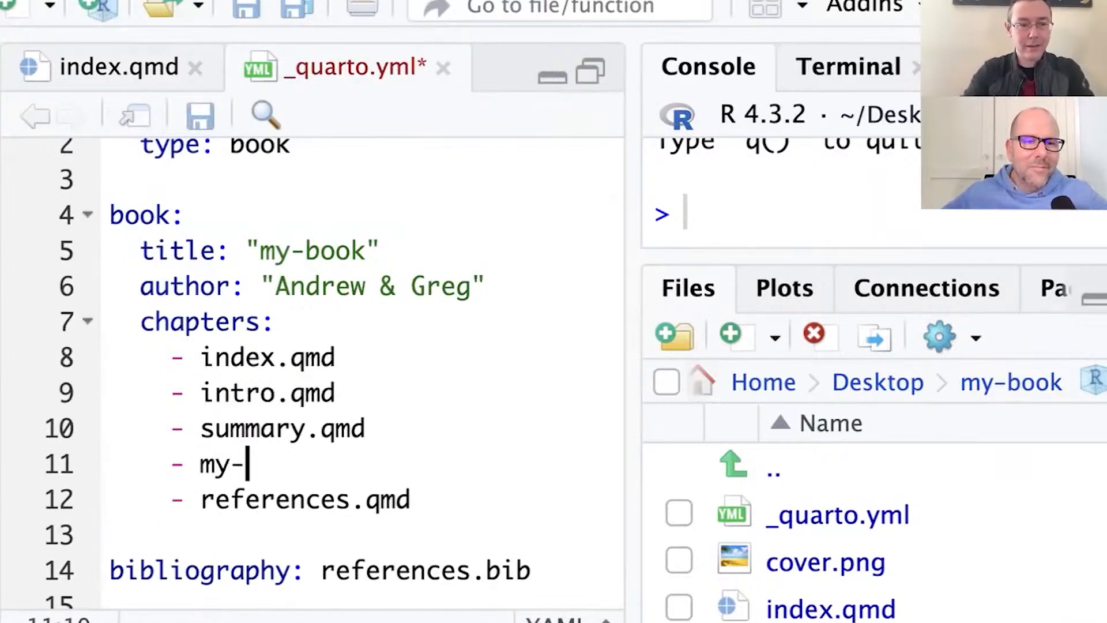
text(chapter)
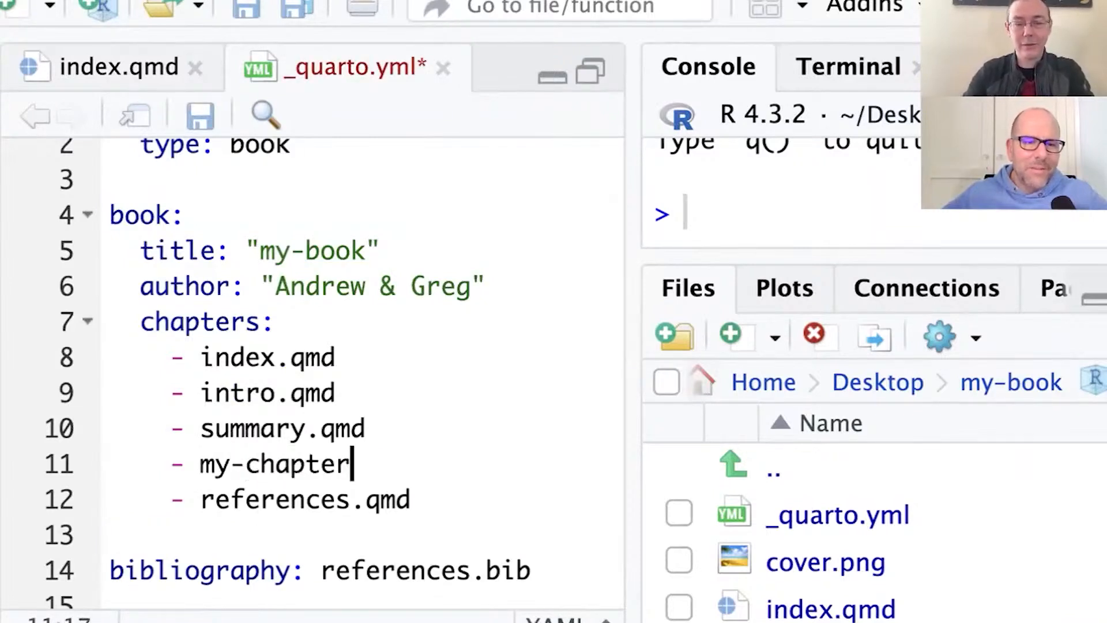
text(.qmd)
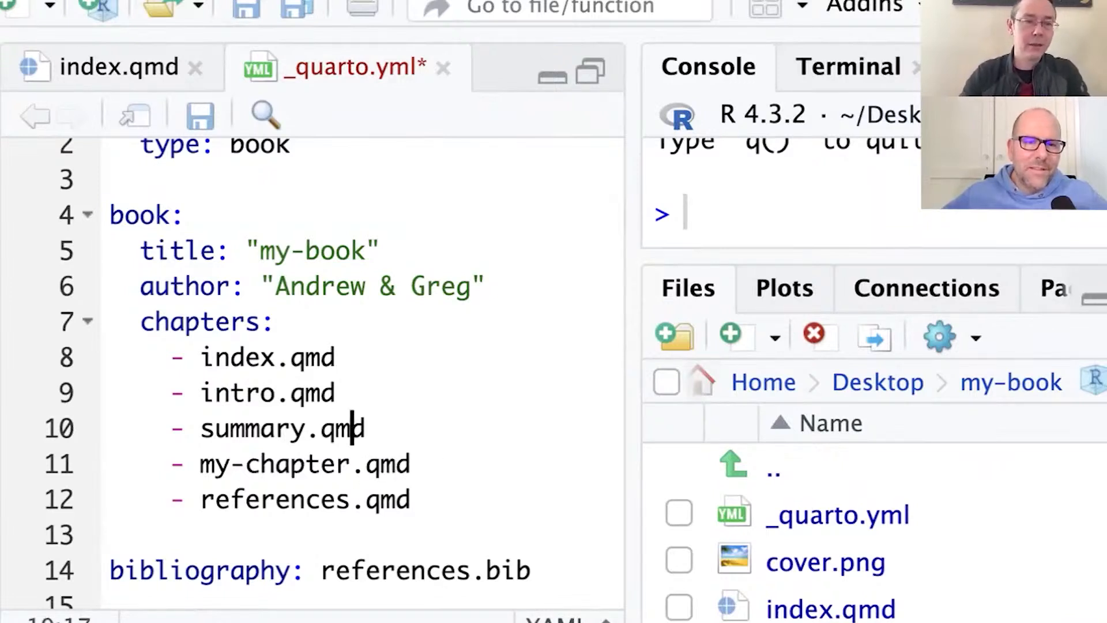
key(Ctrl+s)
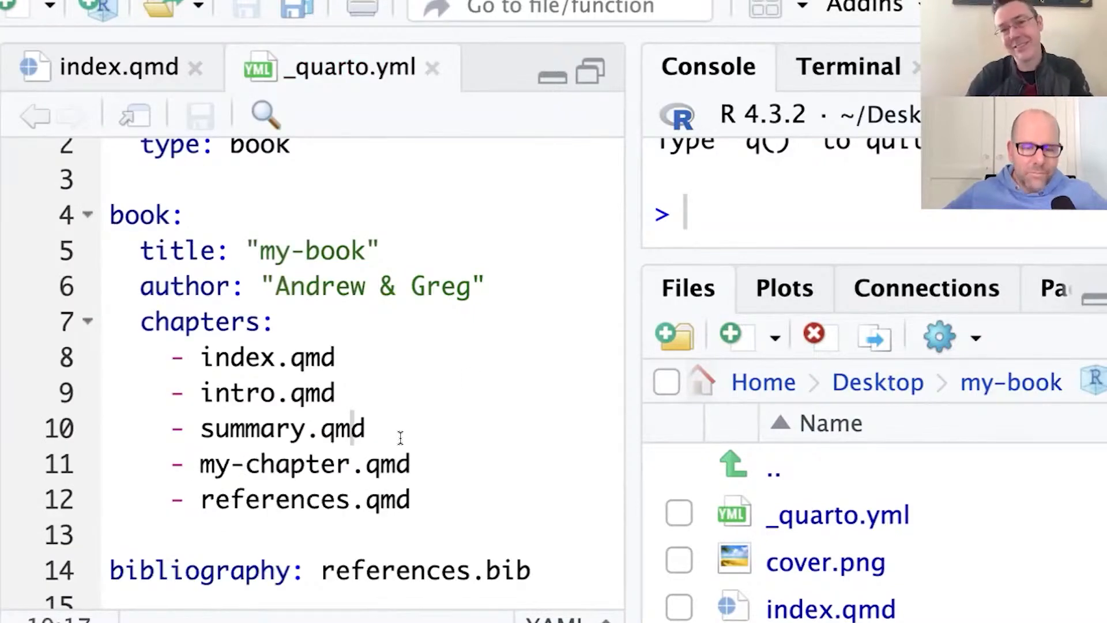
mouse_move(564, 175)
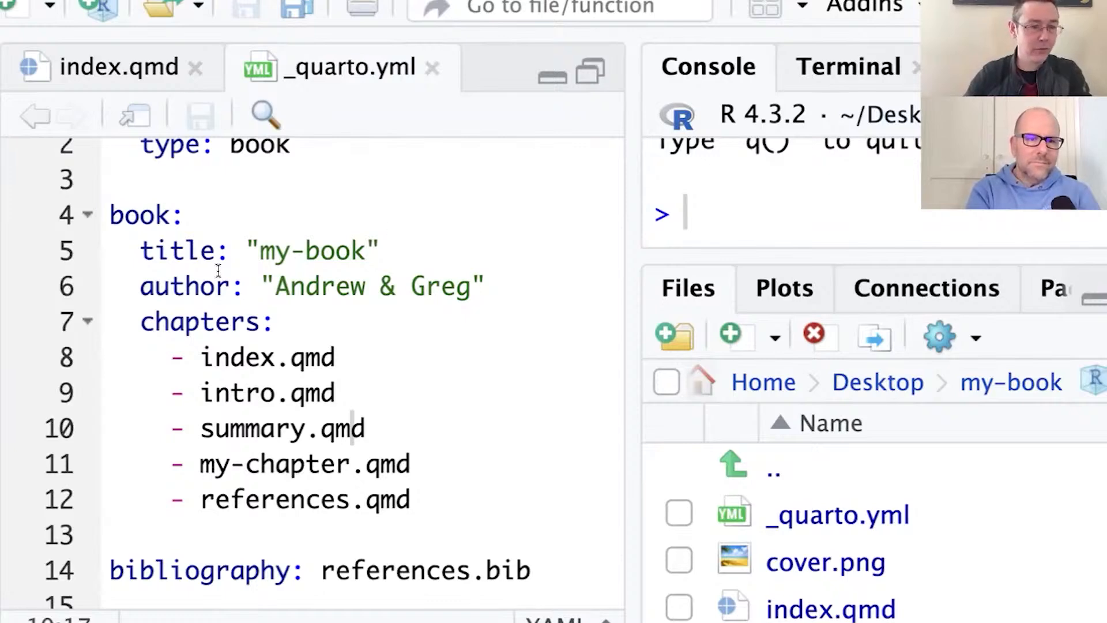
scroll(down, 3)
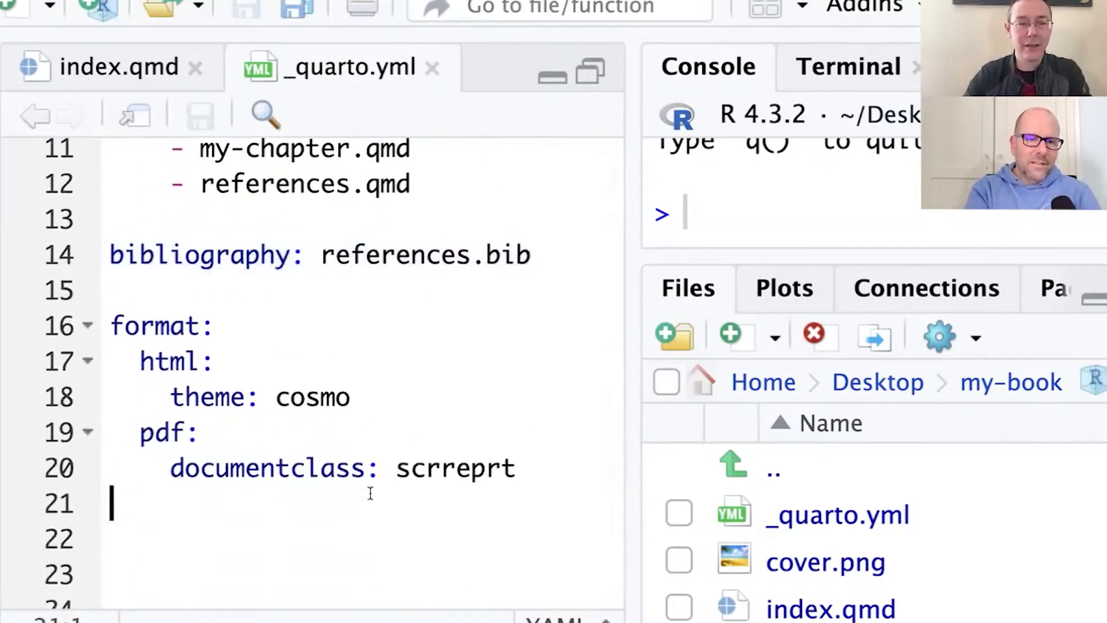
click(323, 396)
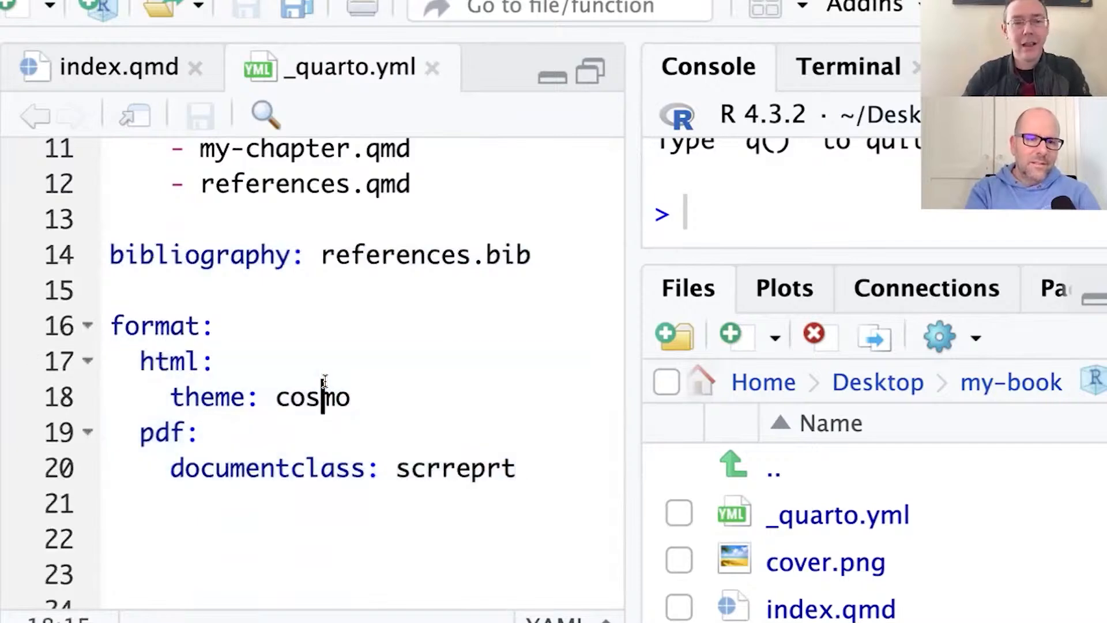